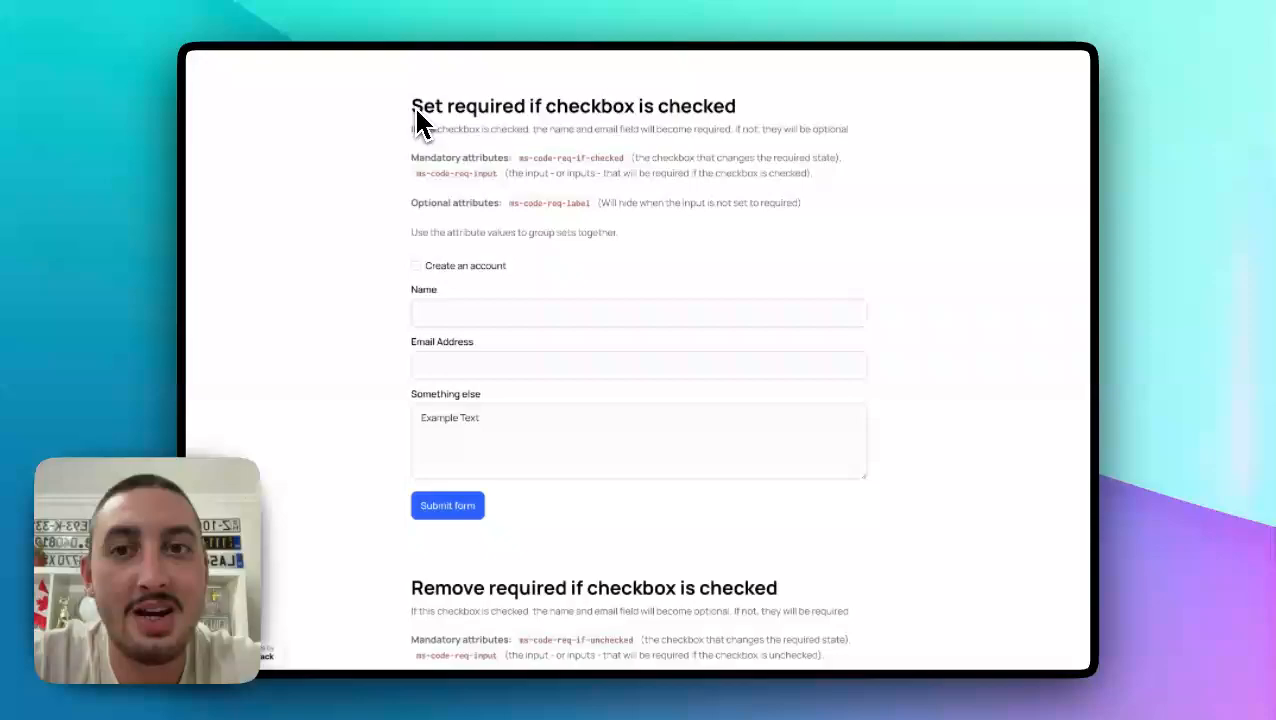
pyautogui.moveTo(500, 120)
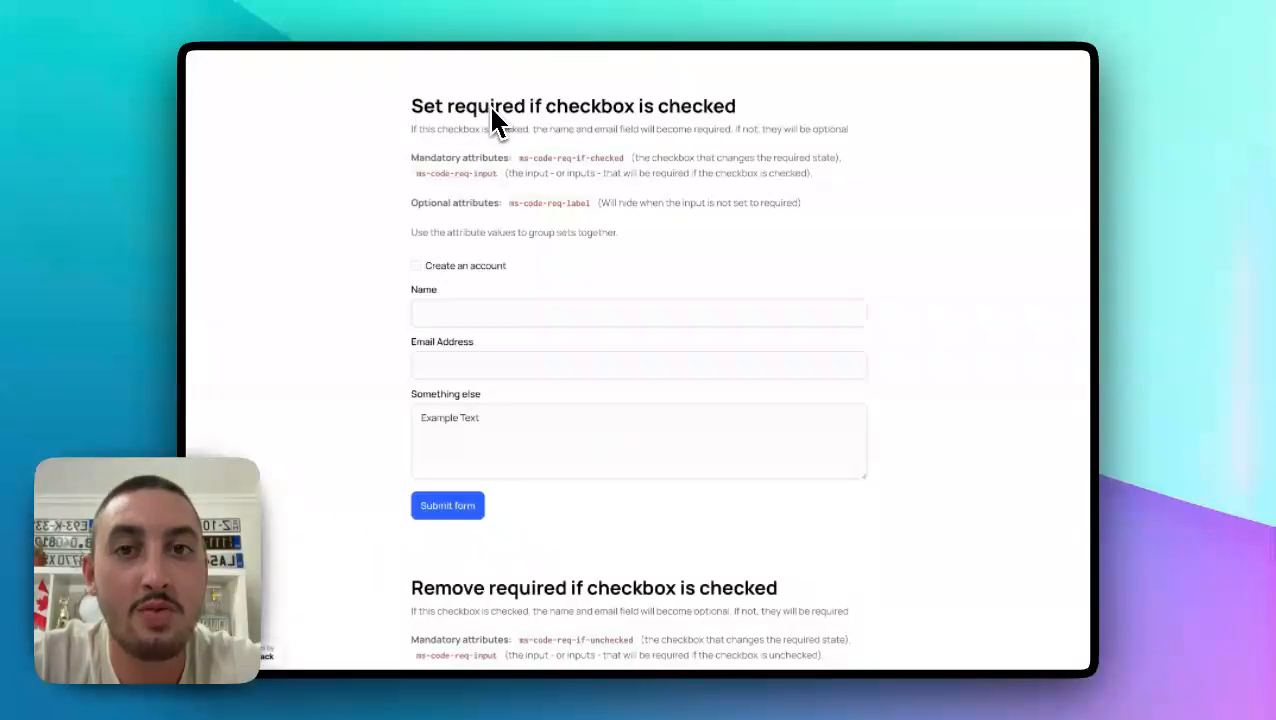
pyautogui.moveTo(665, 210)
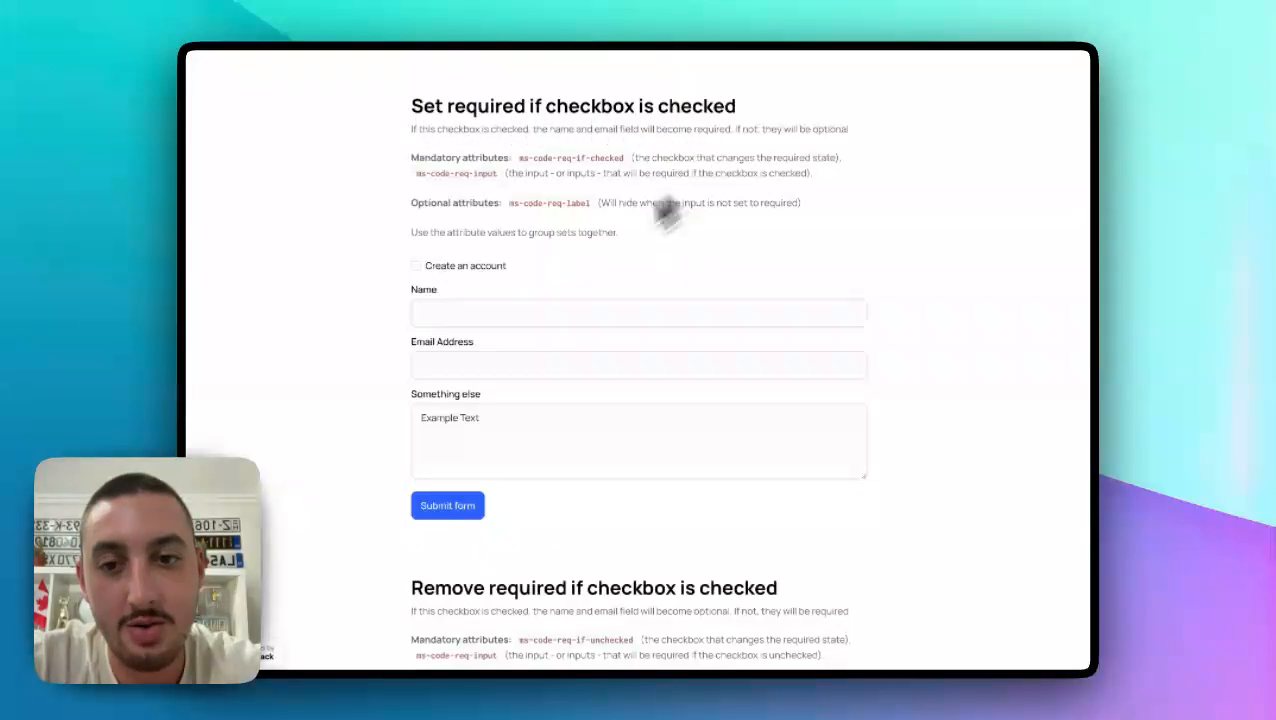
pyautogui.moveTo(413, 324)
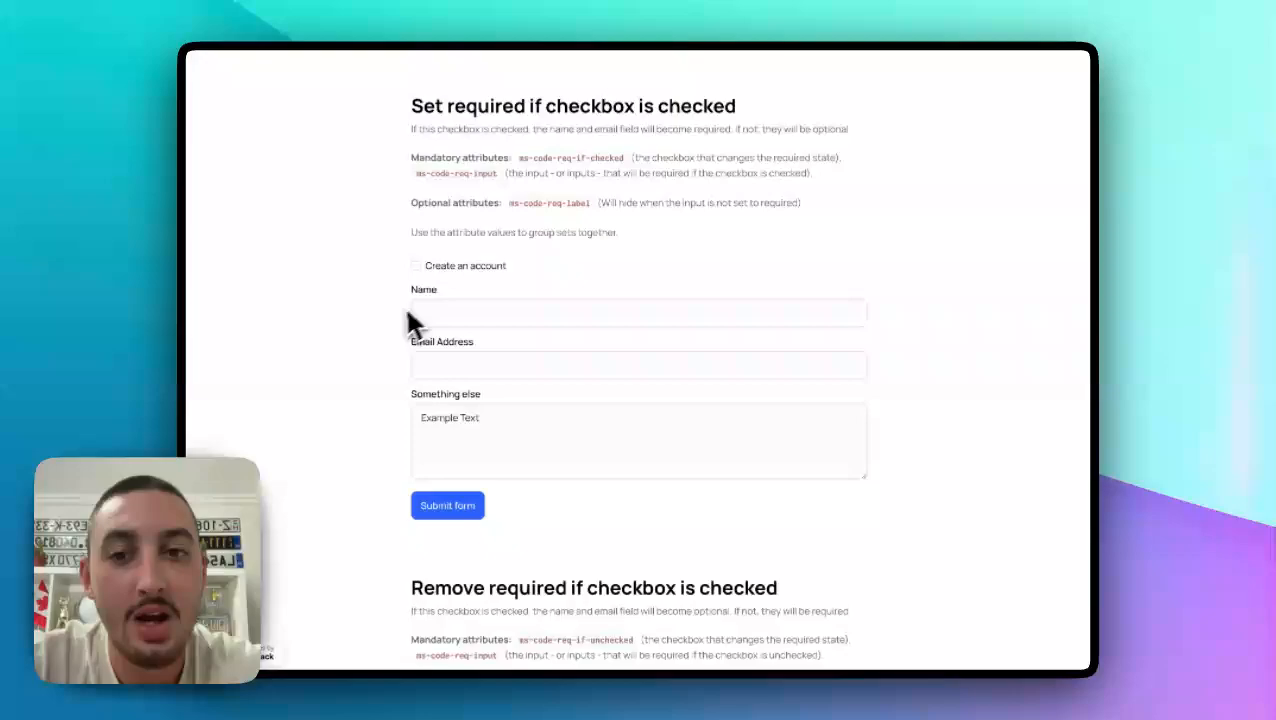
# - Tick Create an account, enter 'sd' as the name, and move to Something else
pyautogui.click(638, 312)
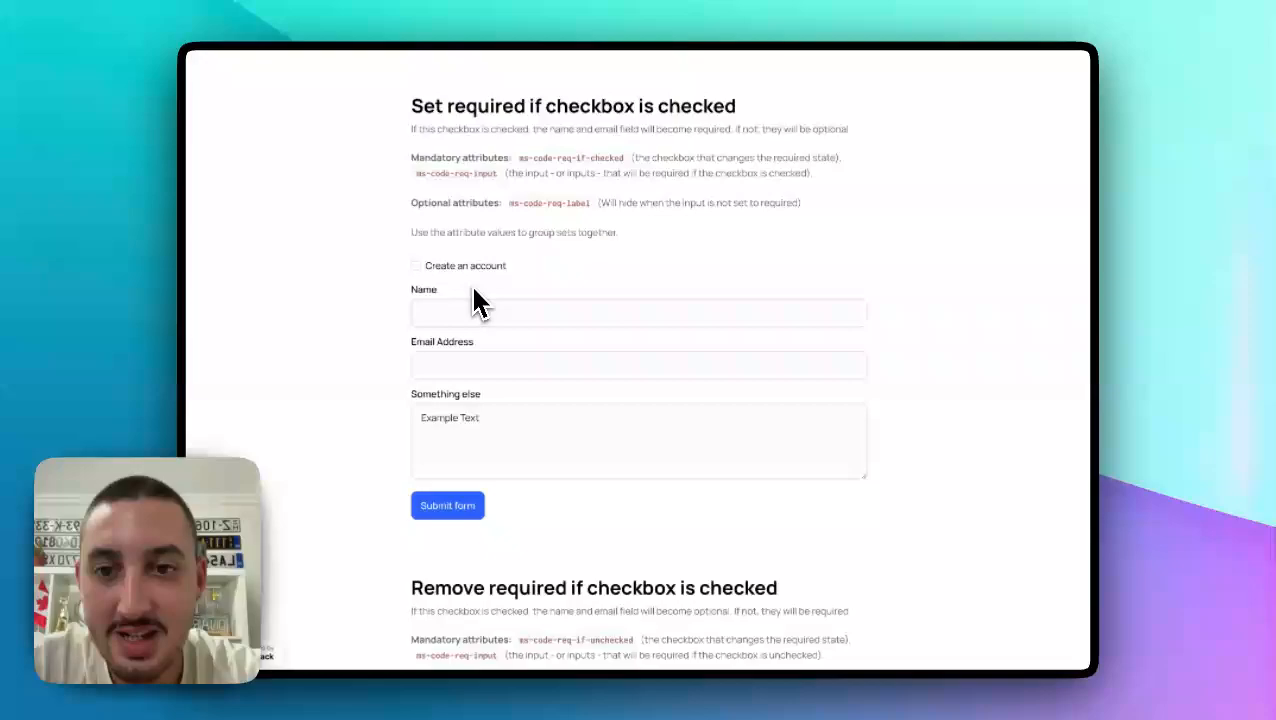
pyautogui.click(415, 265)
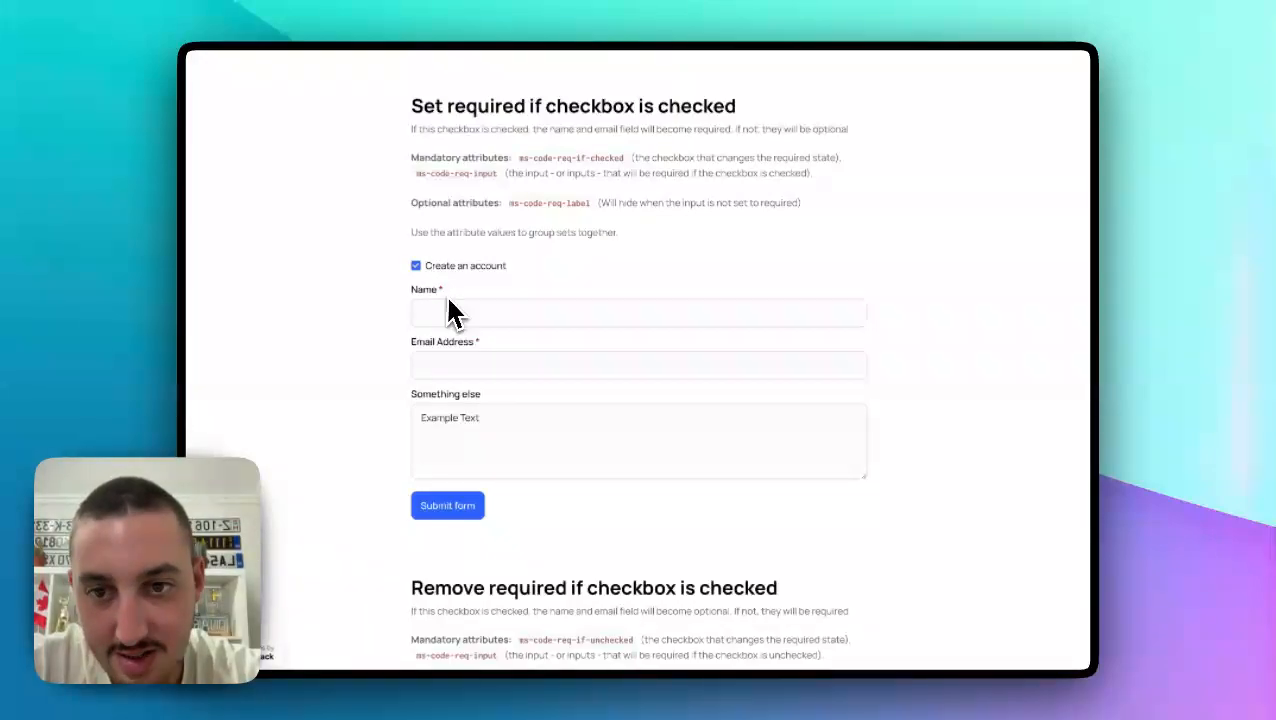
pyautogui.moveTo(497, 312)
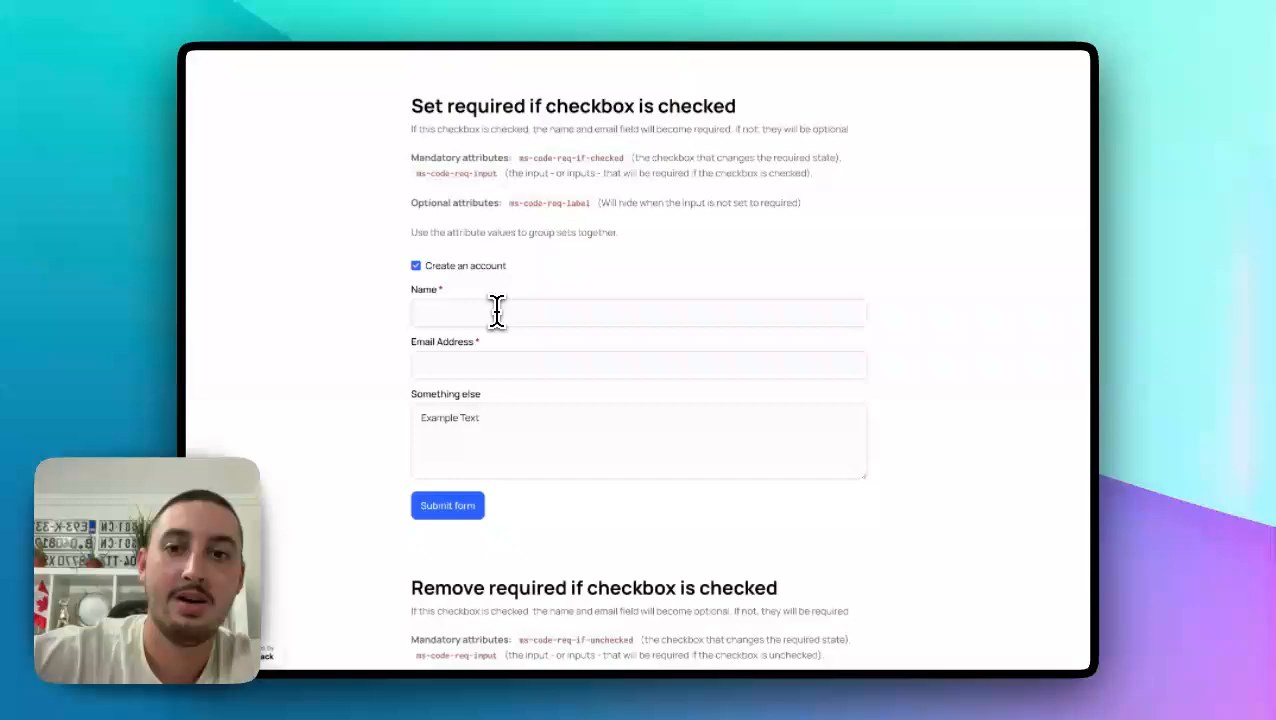
pyautogui.write('sd')
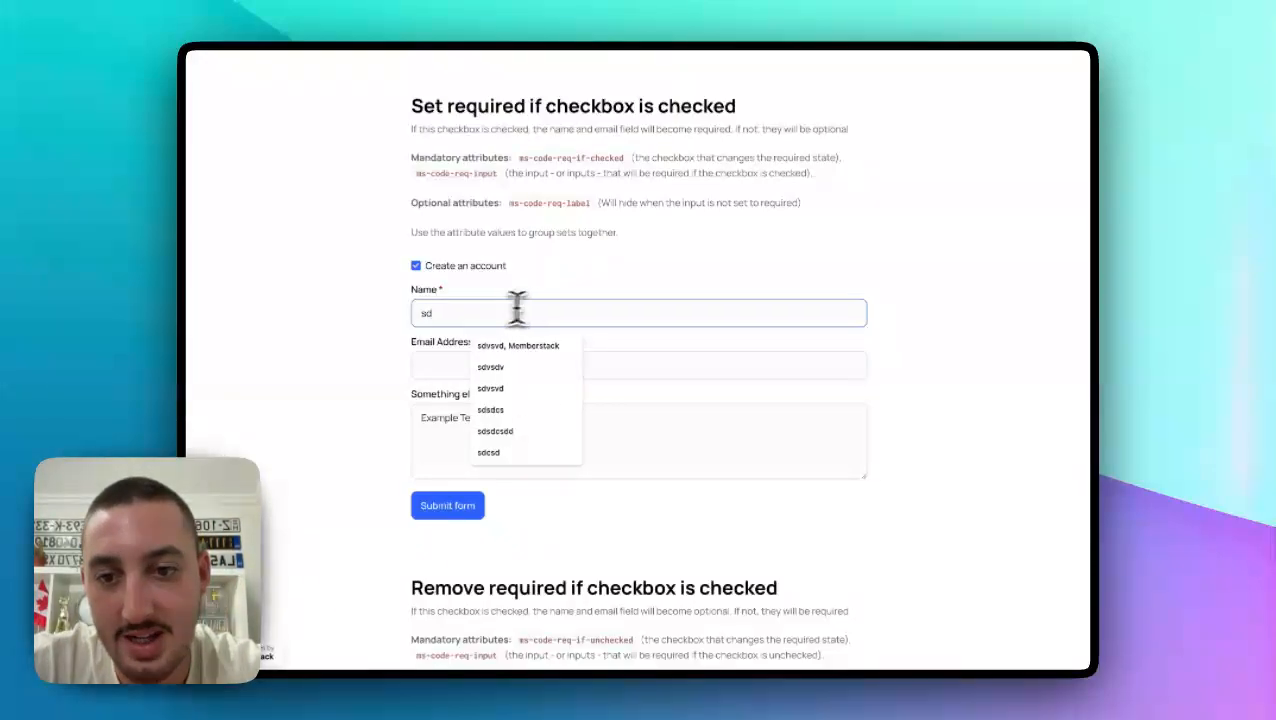
pyautogui.click(447, 505)
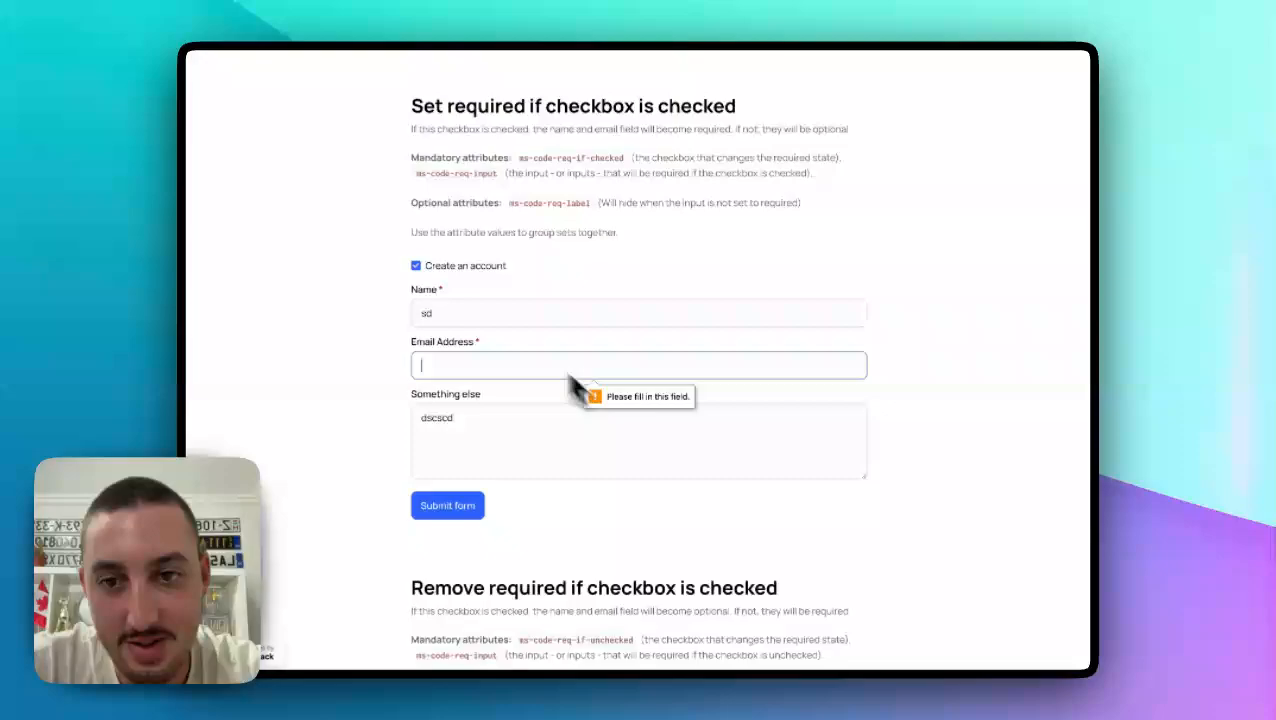
# - Untick Create an account and submit the first form without an email
pyautogui.click(416, 265)
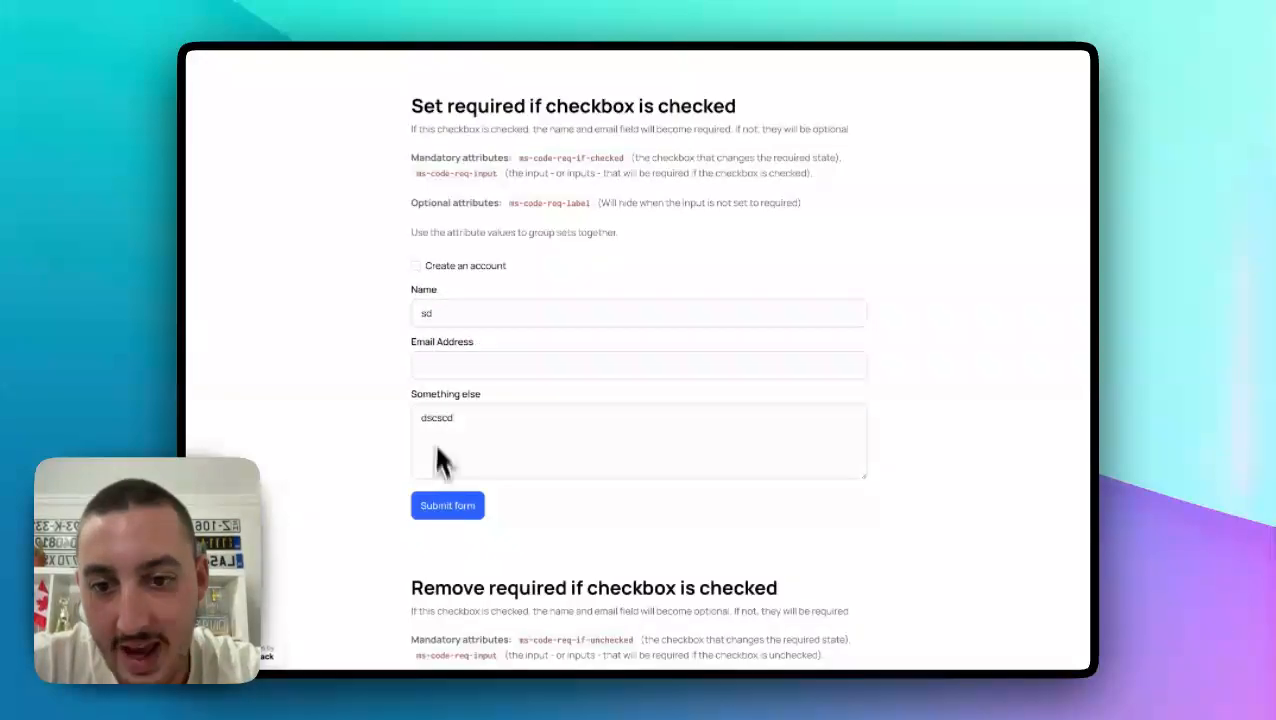
pyautogui.click(447, 505)
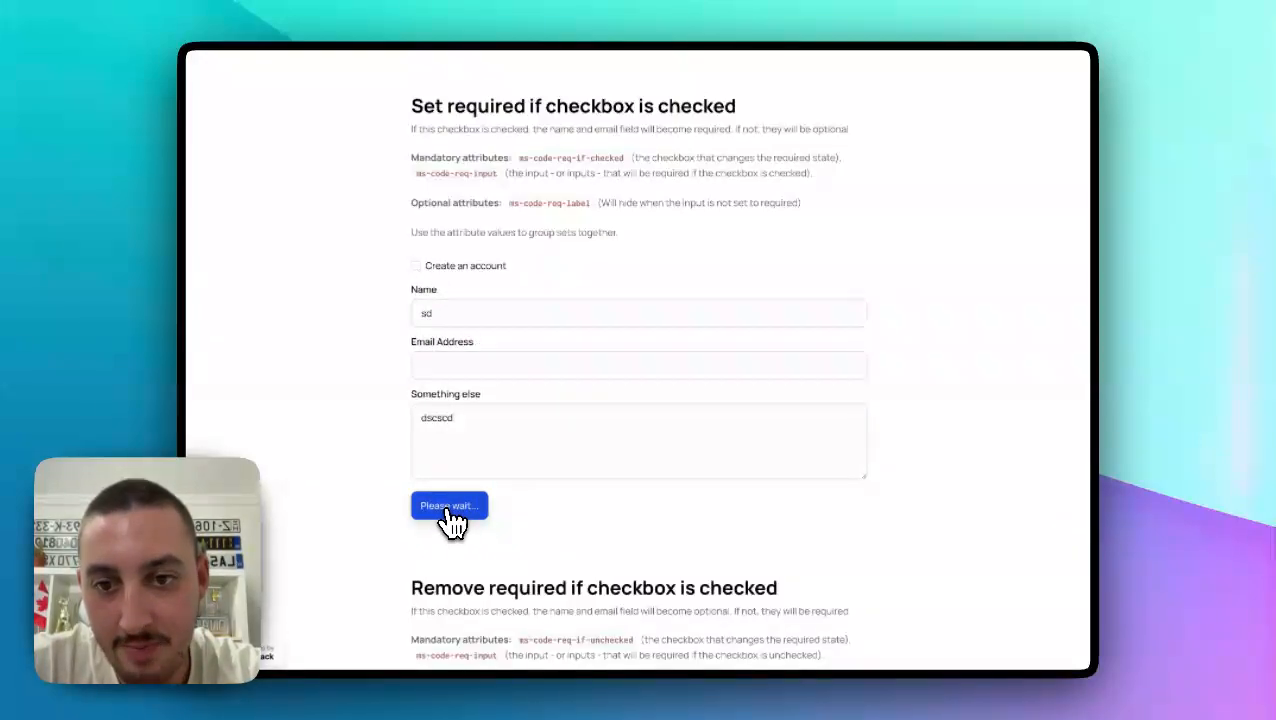
pyautogui.click(448, 505)
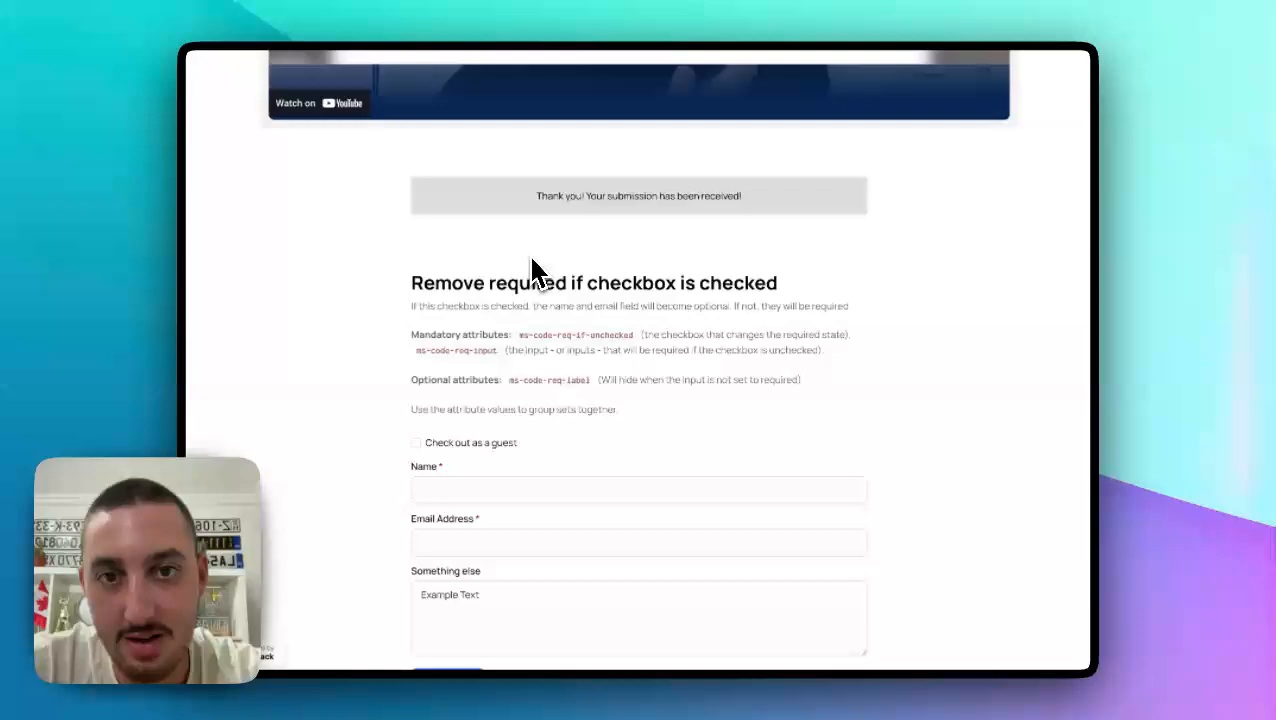
pyautogui.scroll(-3)
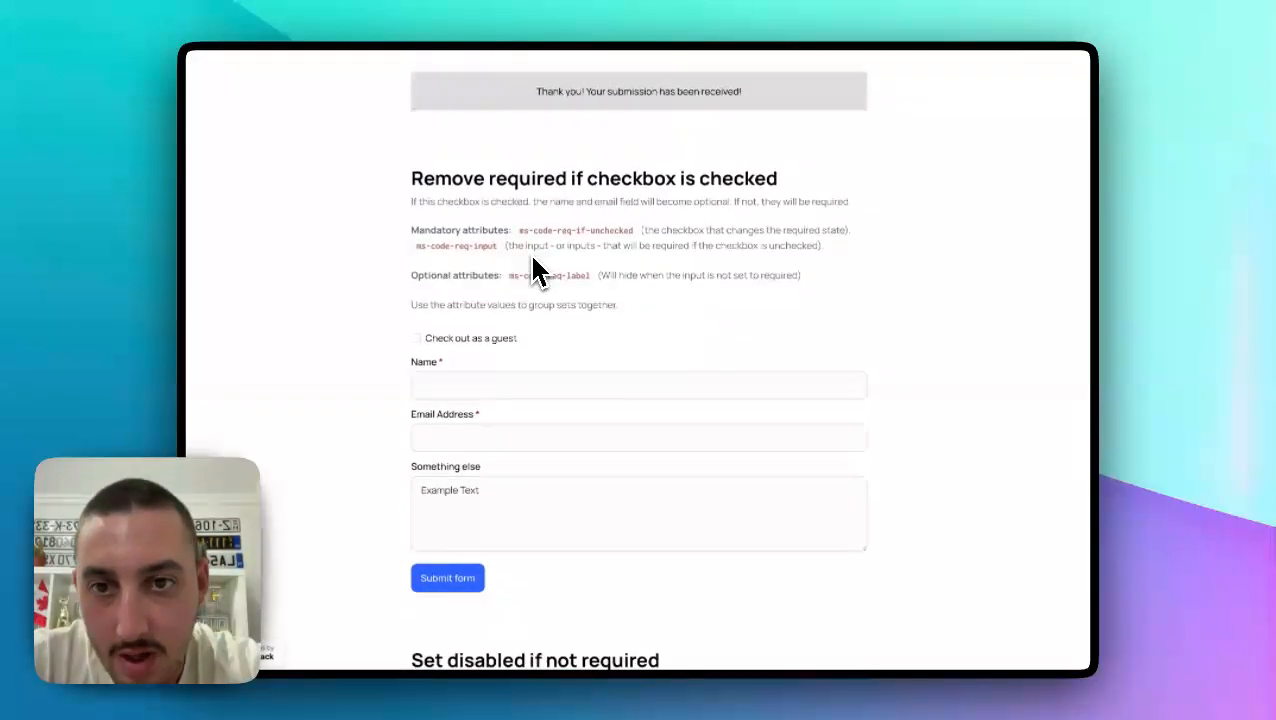
pyautogui.moveTo(530, 188)
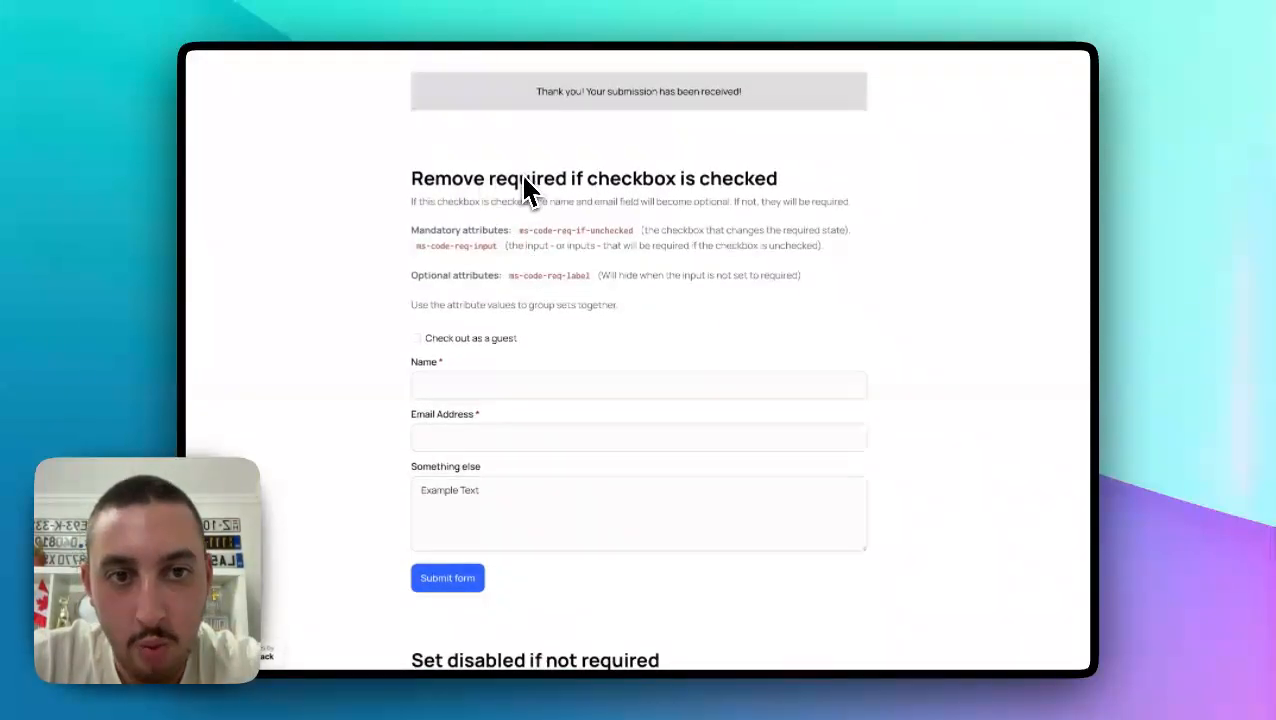
pyautogui.scroll(-3)
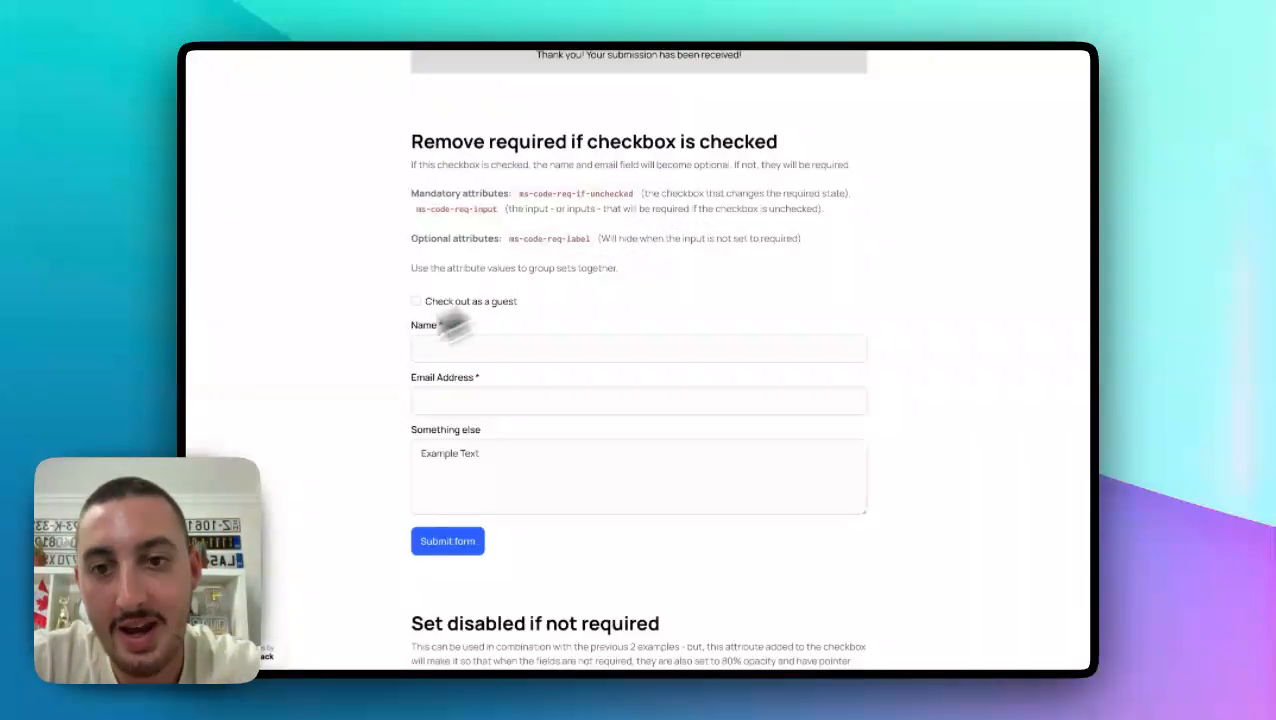
pyautogui.click(638, 400)
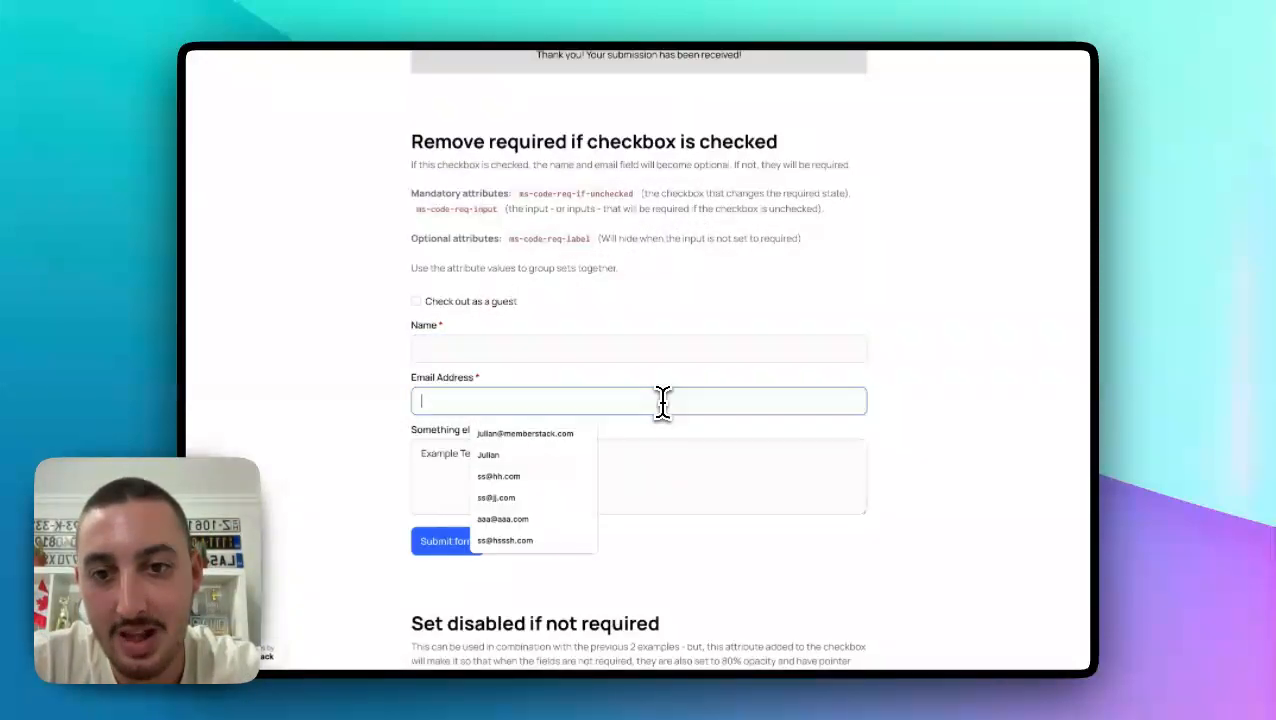
pyautogui.moveTo(473, 375)
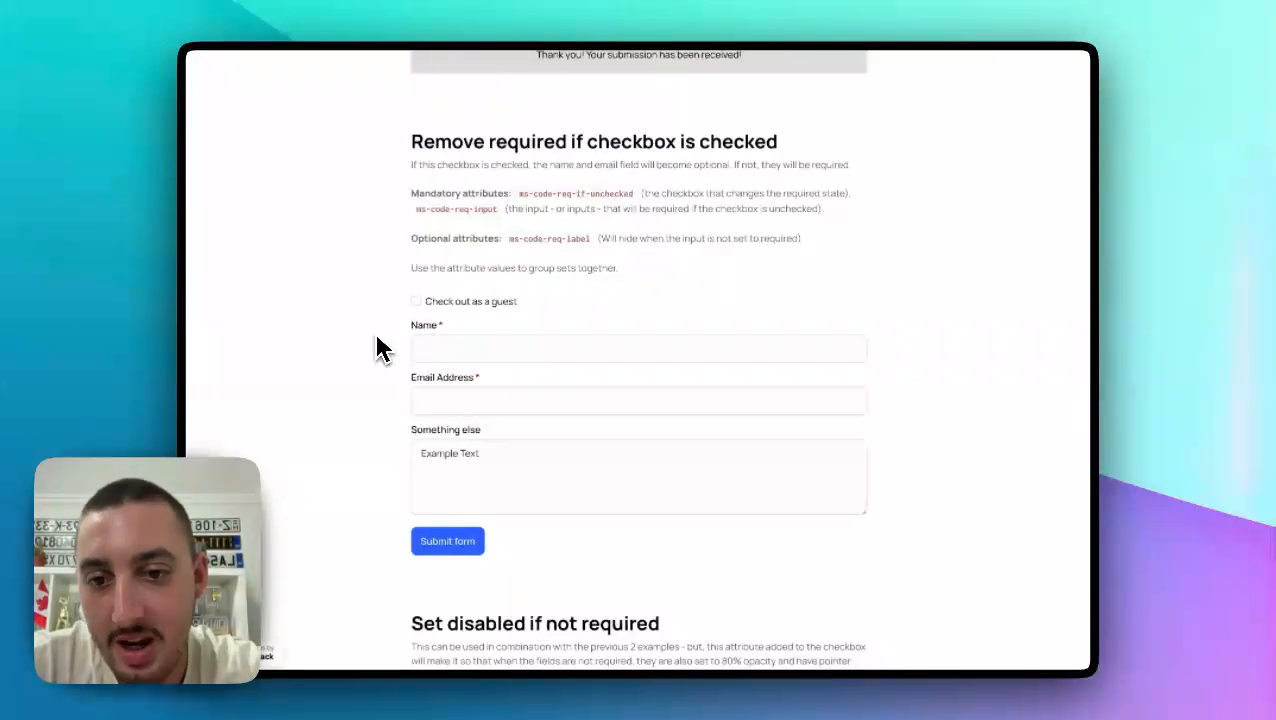
# - Enter 's' and 'dscdcs', see the missing-email warning, tick guest checkout, and submit
pyautogui.write('s')
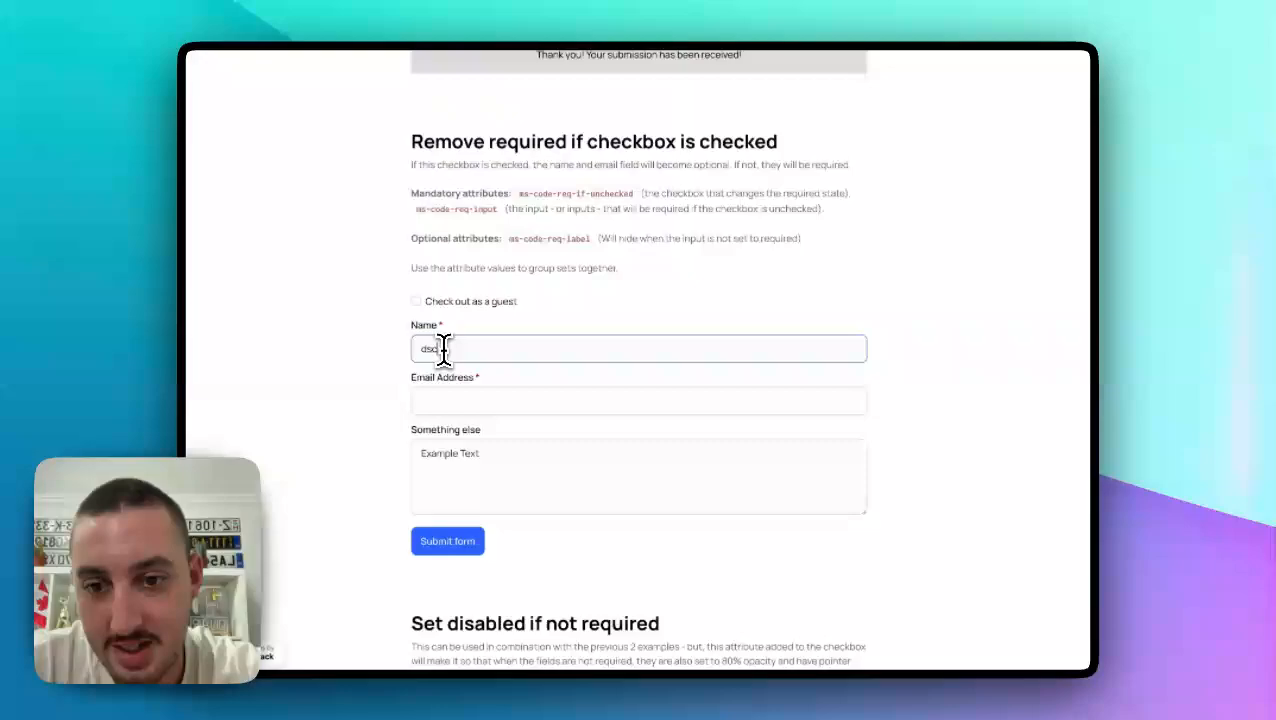
pyautogui.write('dscdcs')
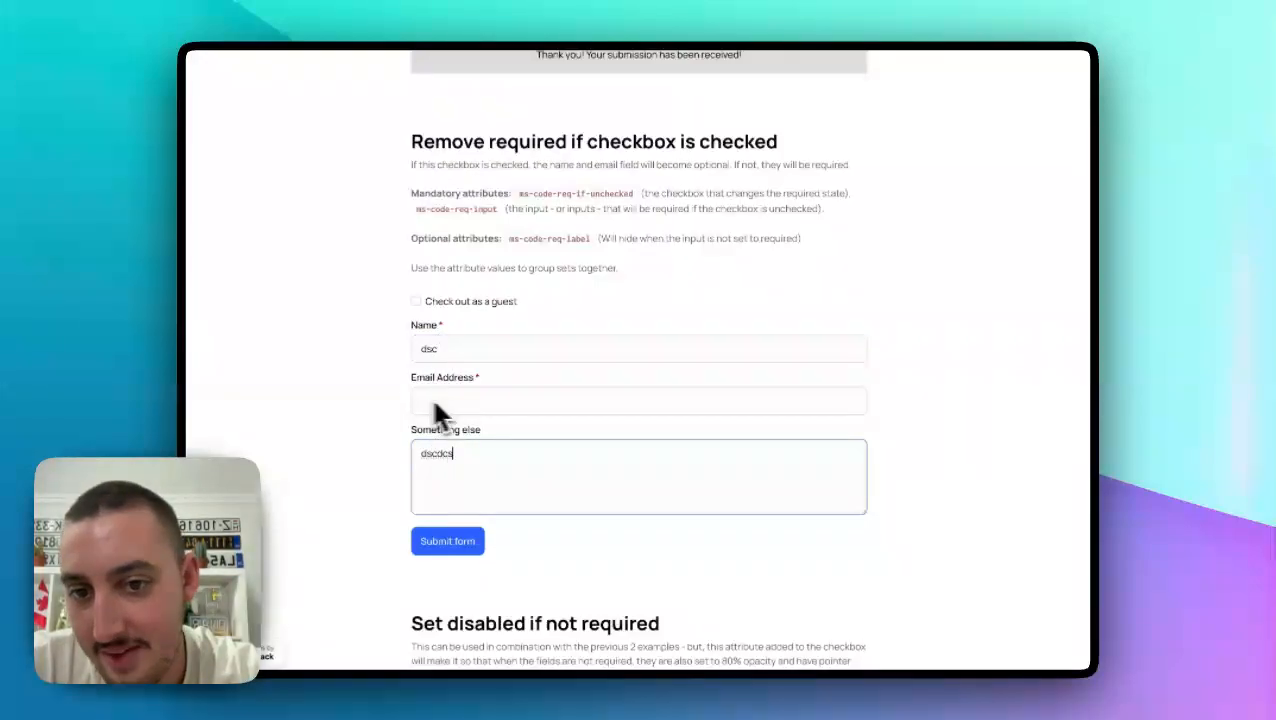
pyautogui.click(447, 541)
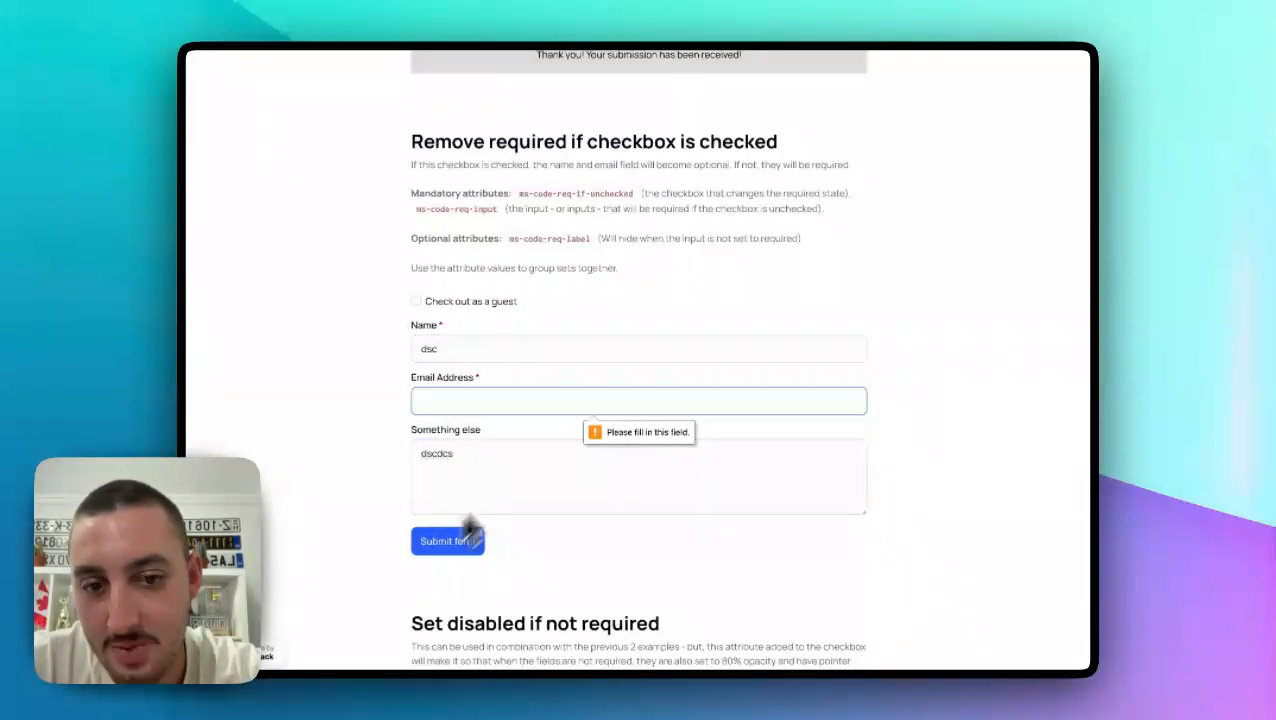
pyautogui.click(415, 301)
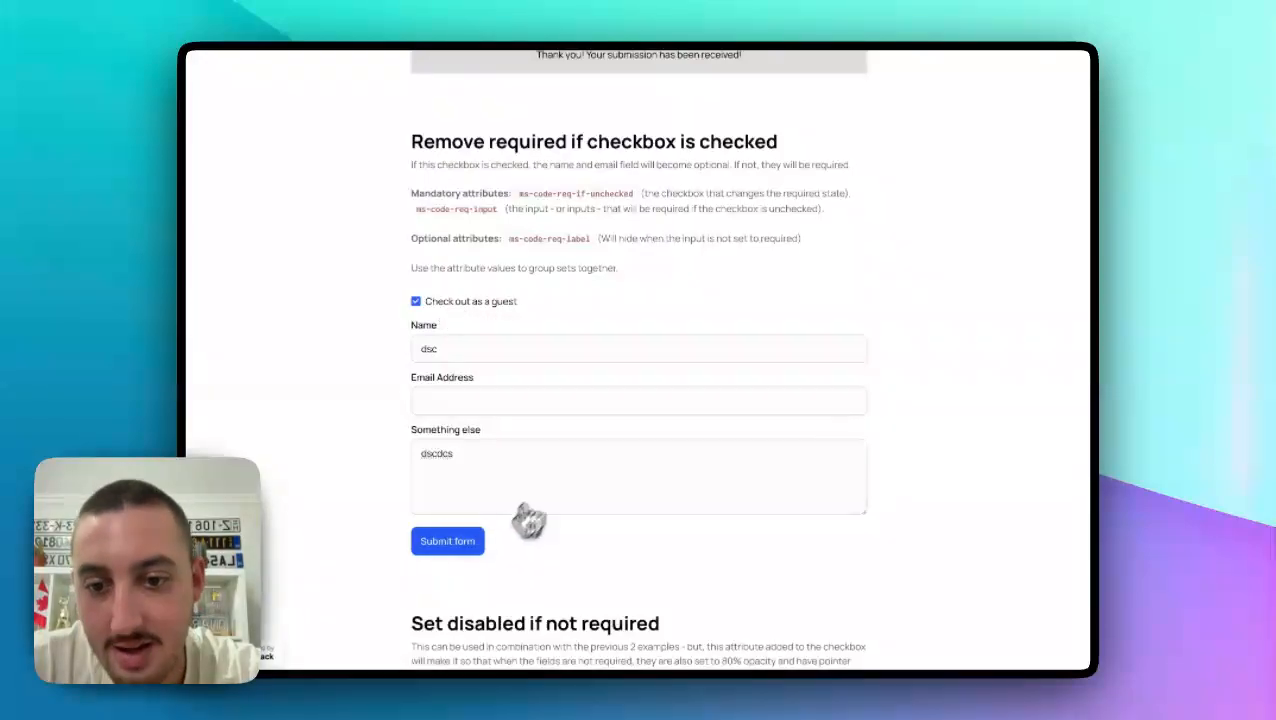
pyautogui.click(447, 541)
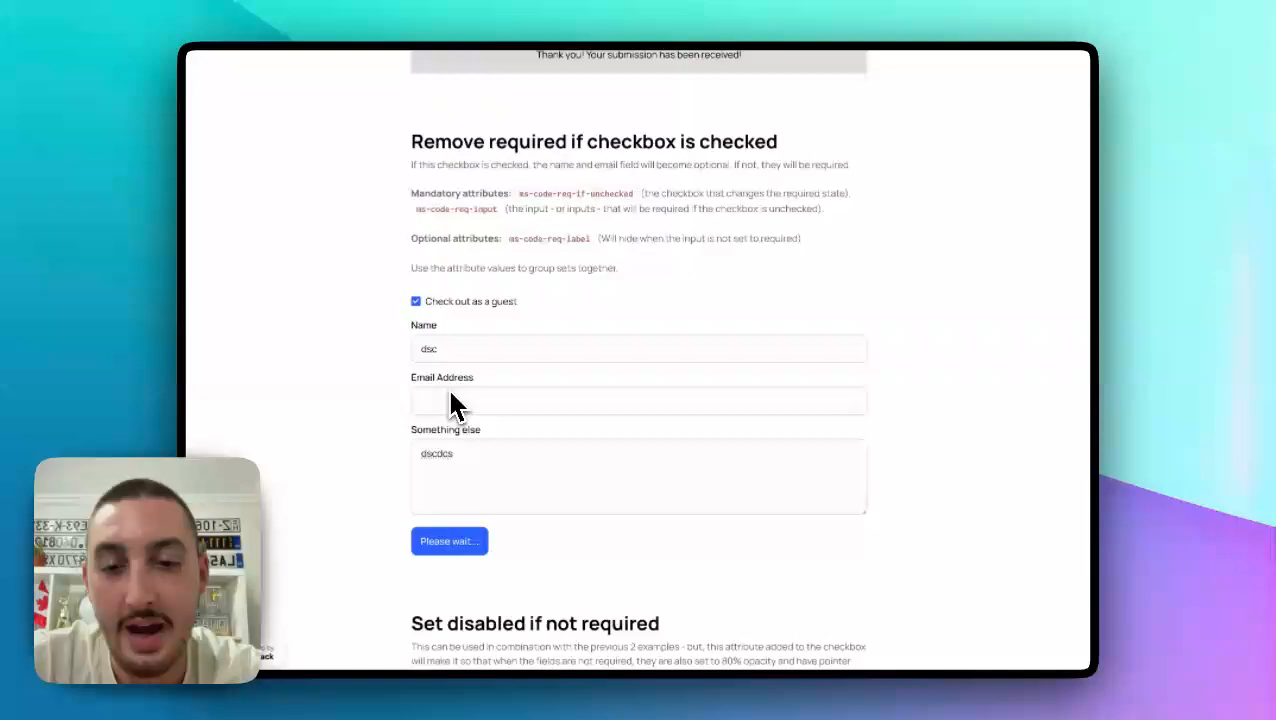
pyautogui.scroll(-3)
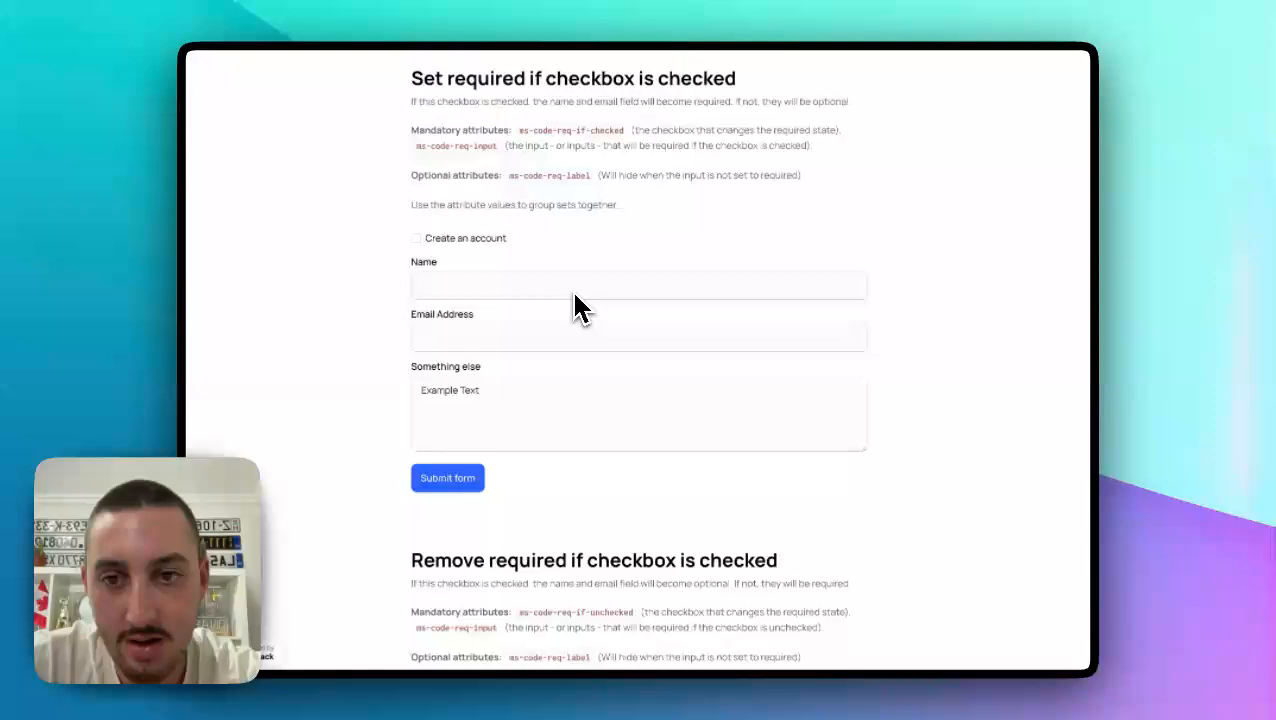
# - In the disabled example, toggle Check out as a guest on, off, then on again
pyautogui.scroll(-3)
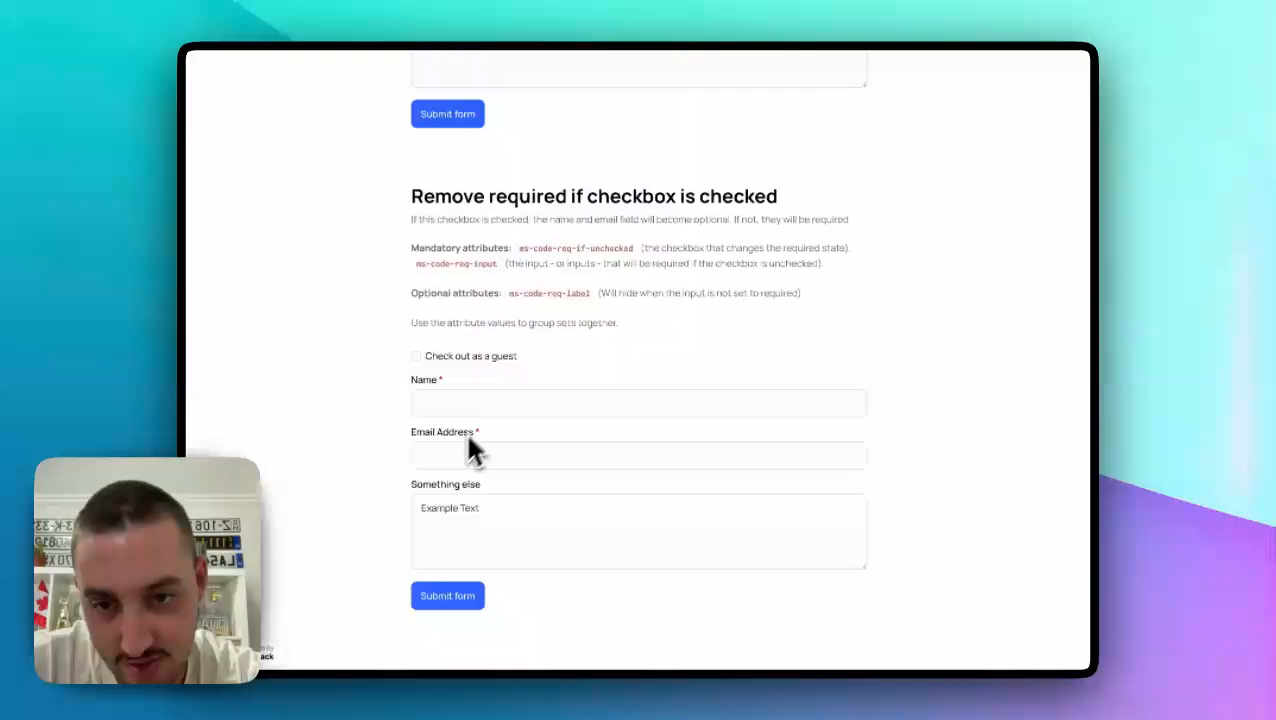
pyautogui.scroll(-3)
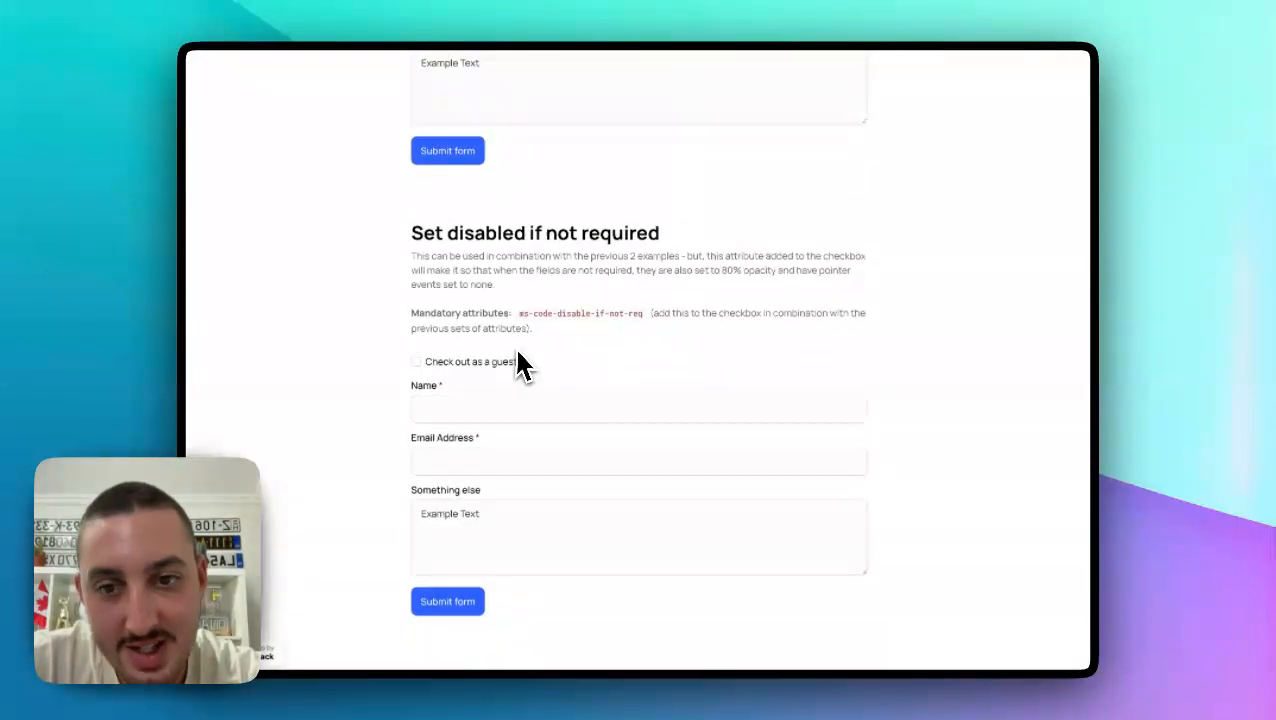
pyautogui.click(416, 361)
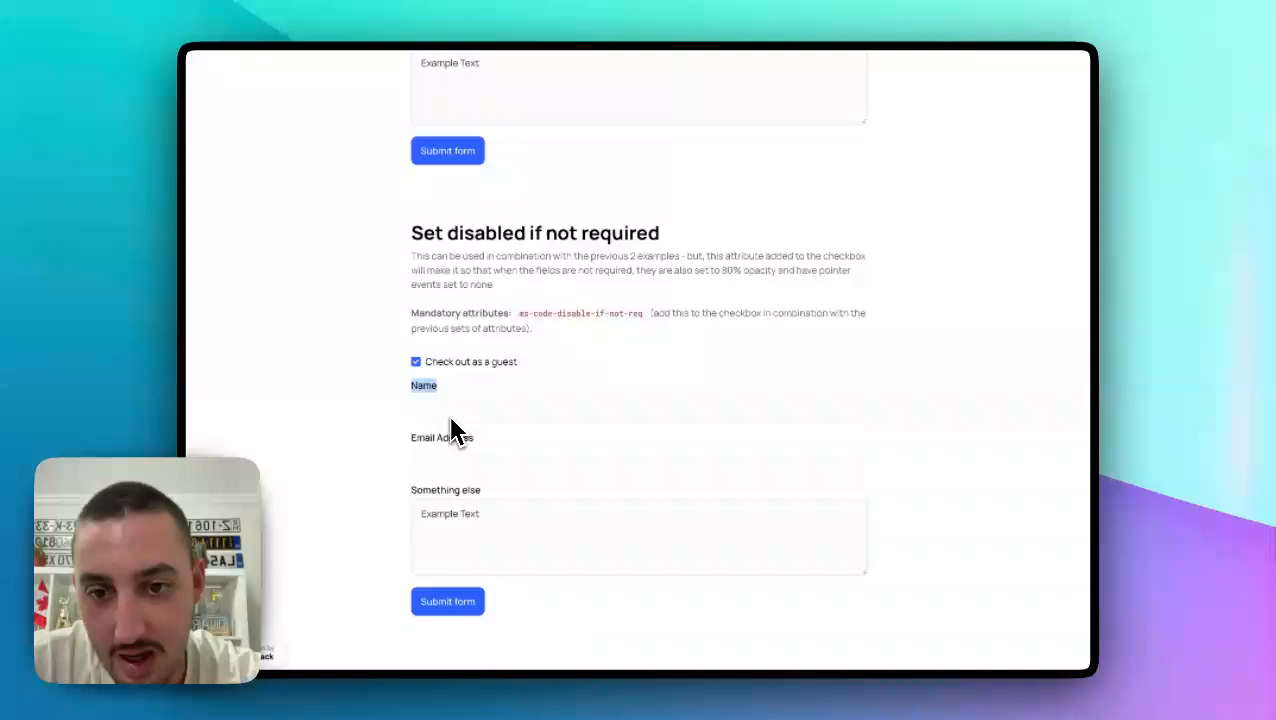
pyautogui.click(416, 361)
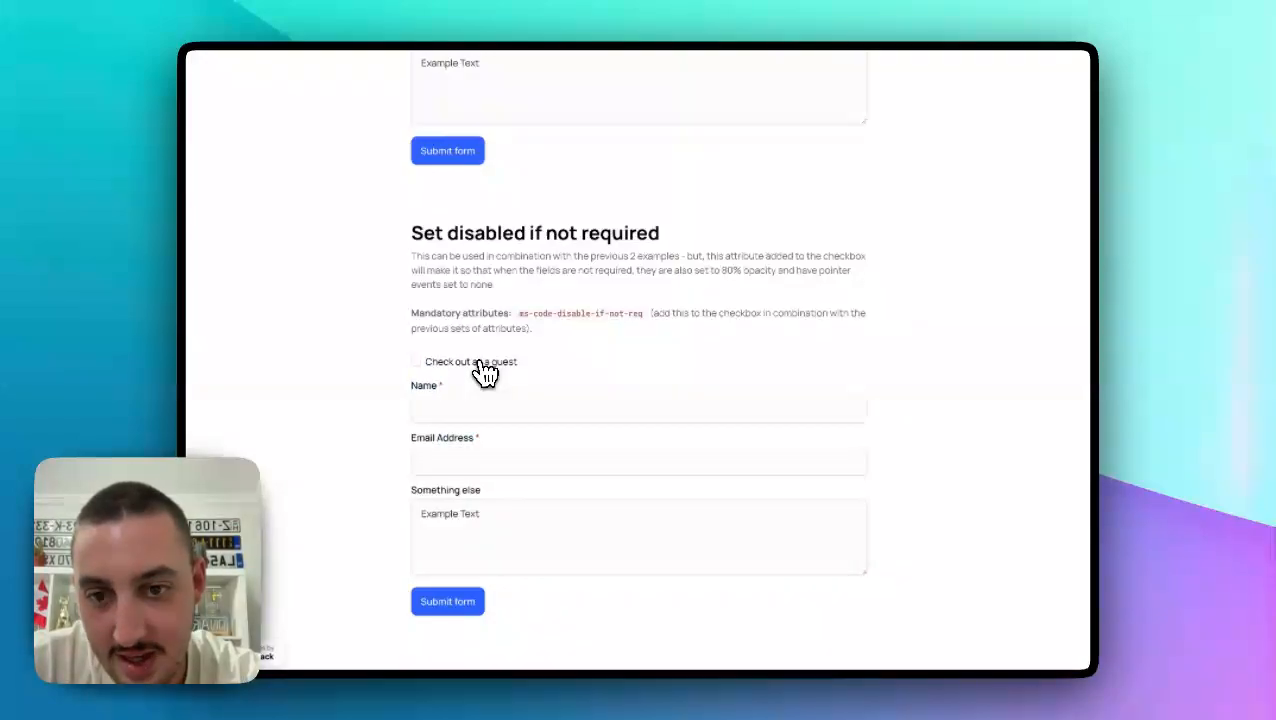
pyautogui.click(416, 361)
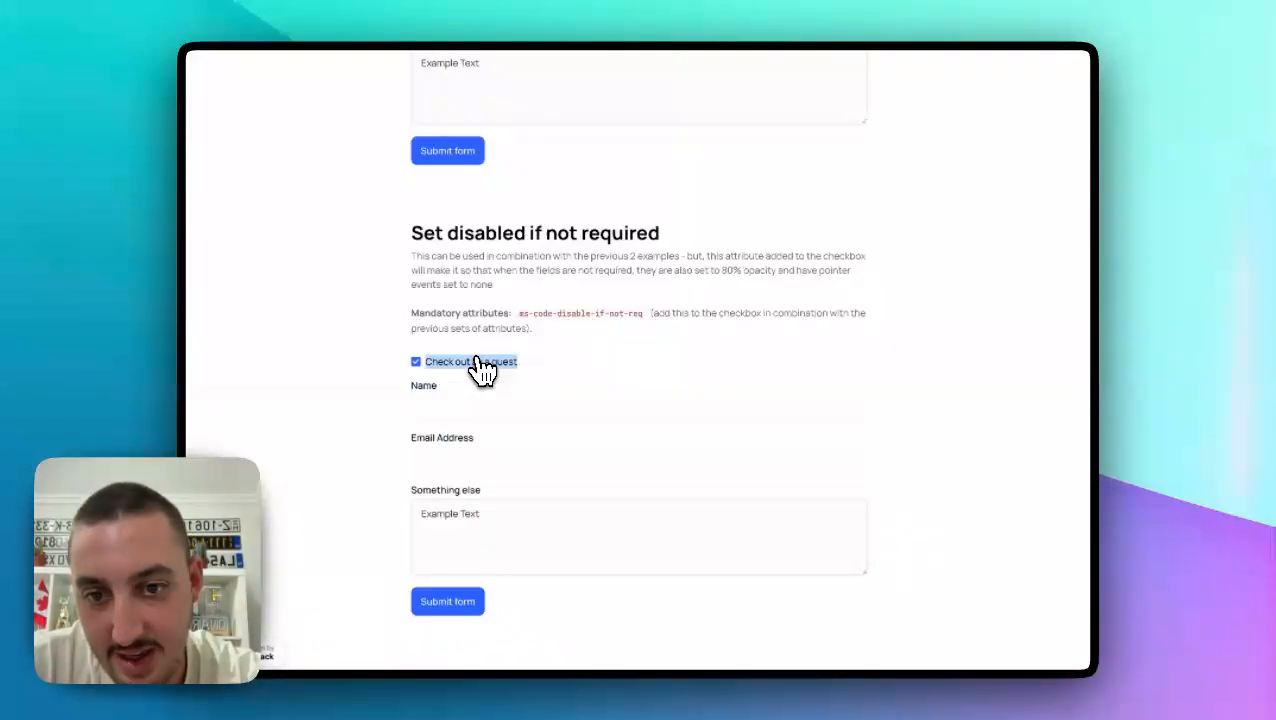
pyautogui.moveTo(562, 440)
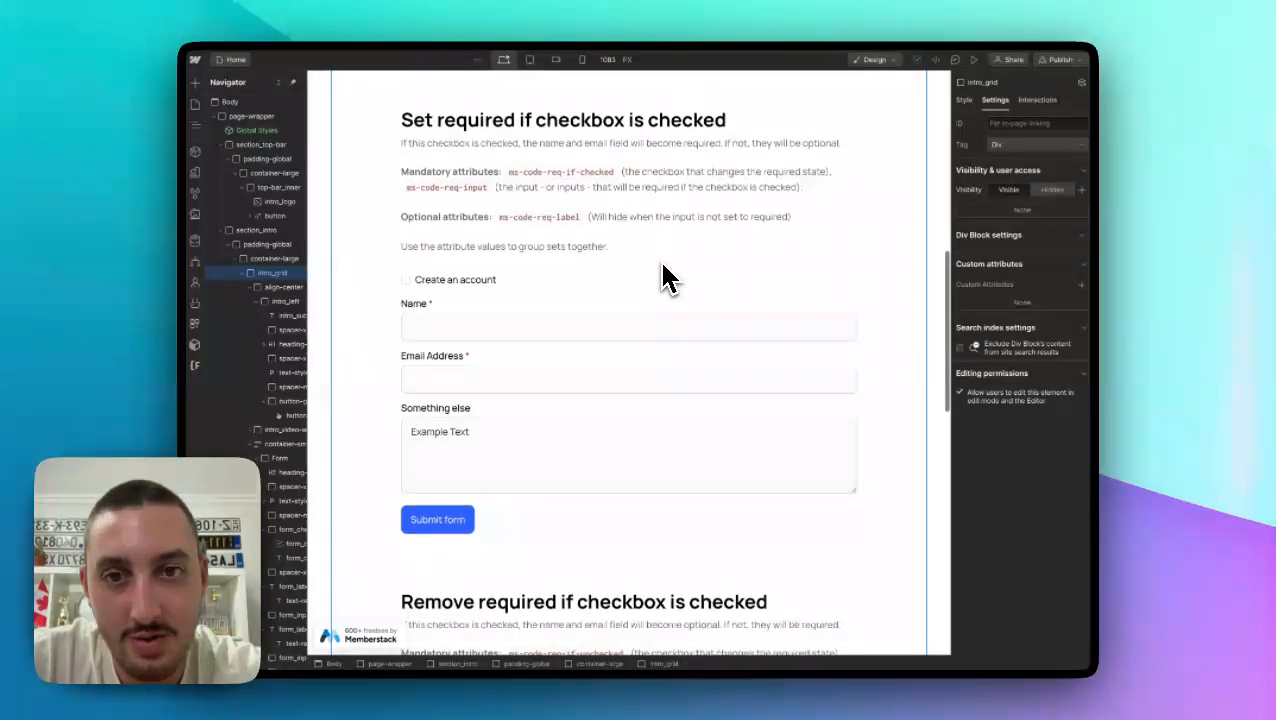
# - View the Home page's Before </body> script in page settings, then close the settings
pyautogui.click(195, 104)
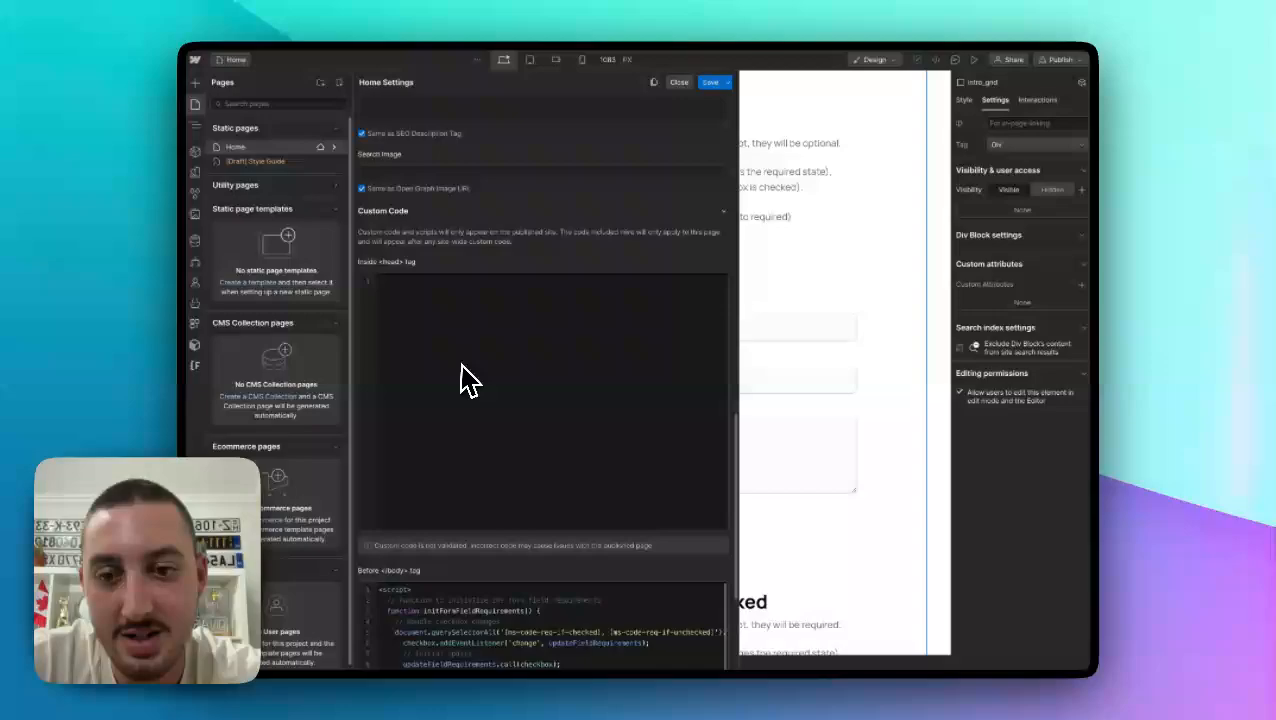
pyautogui.scroll(-3)
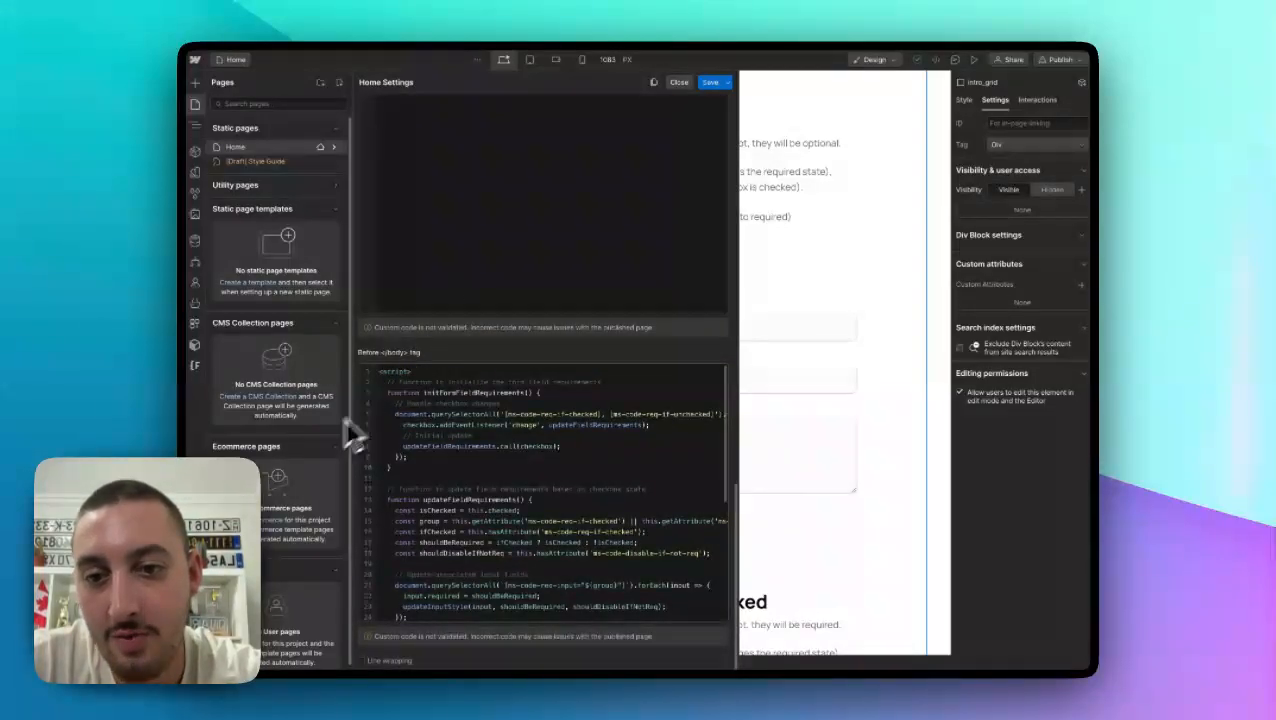
pyautogui.moveTo(415, 425)
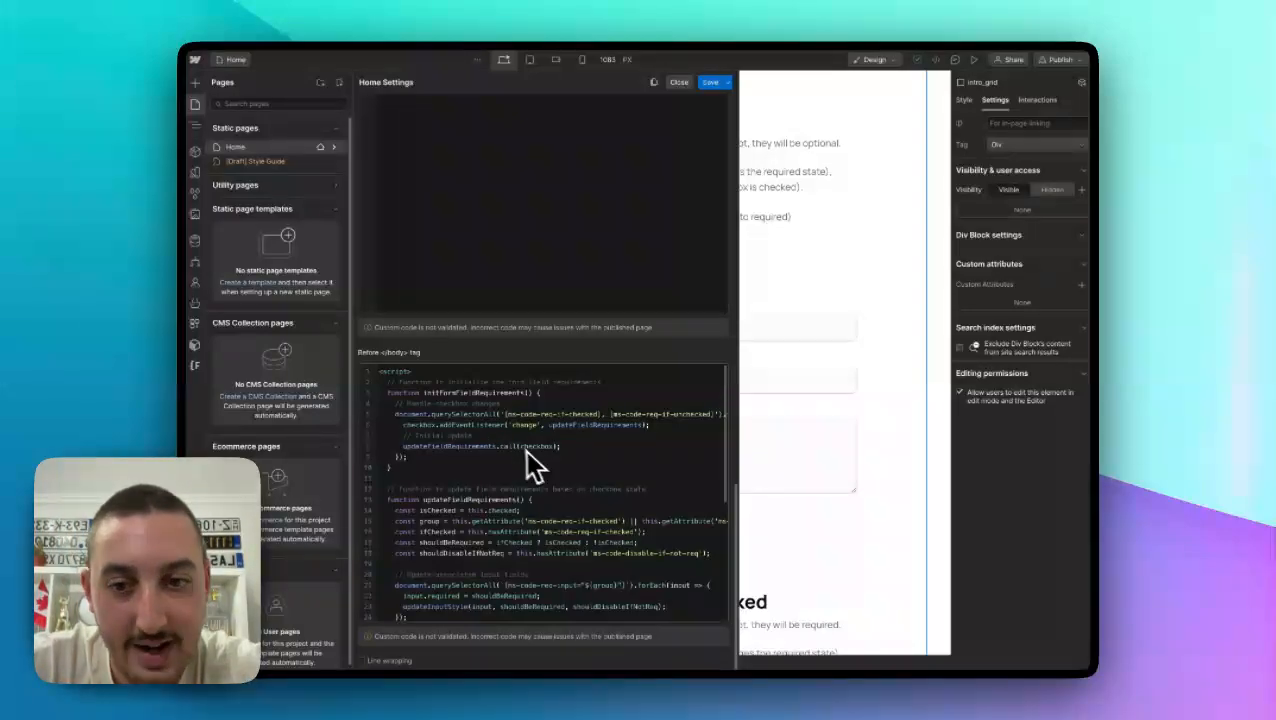
pyautogui.moveTo(413, 440)
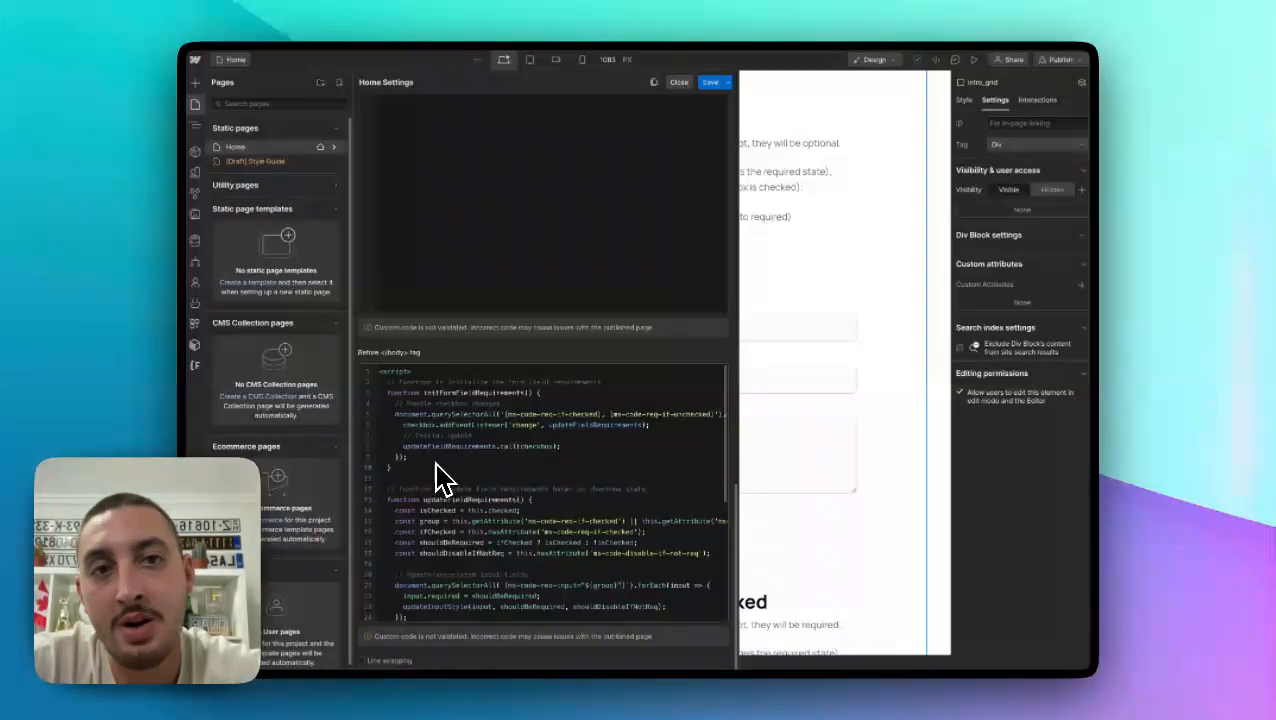
pyautogui.click(679, 82)
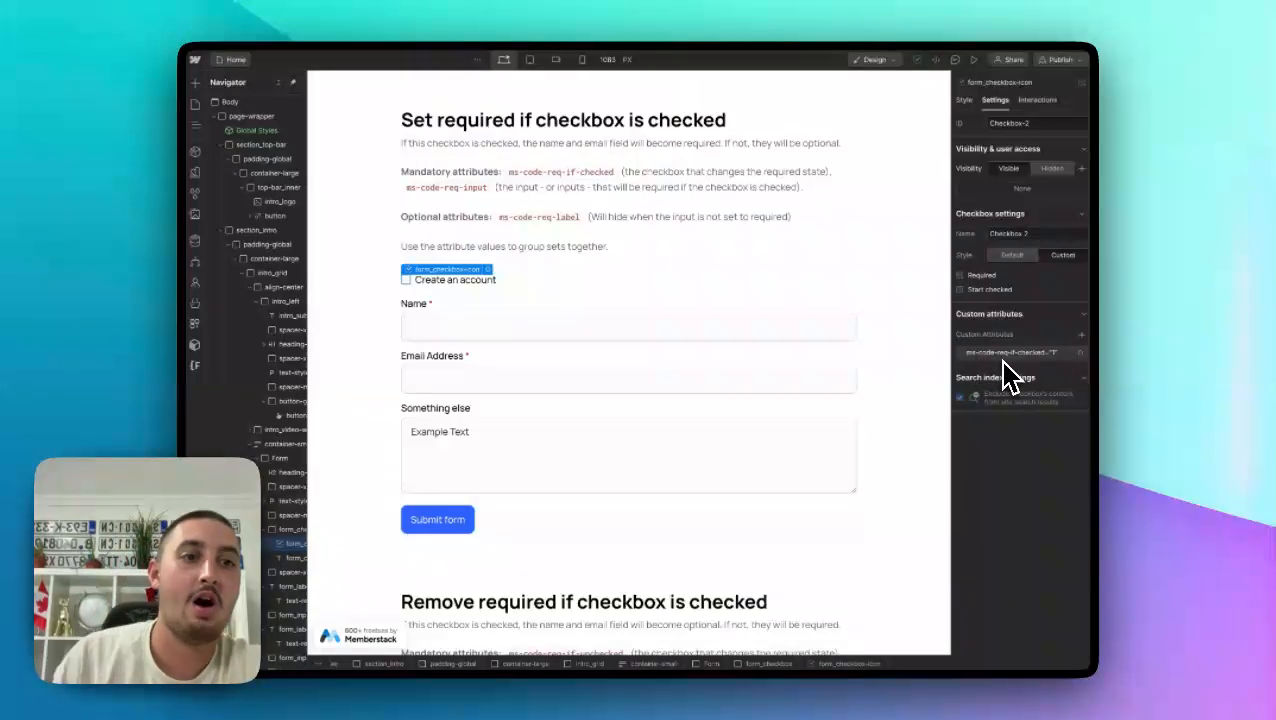
pyautogui.moveTo(1020, 370)
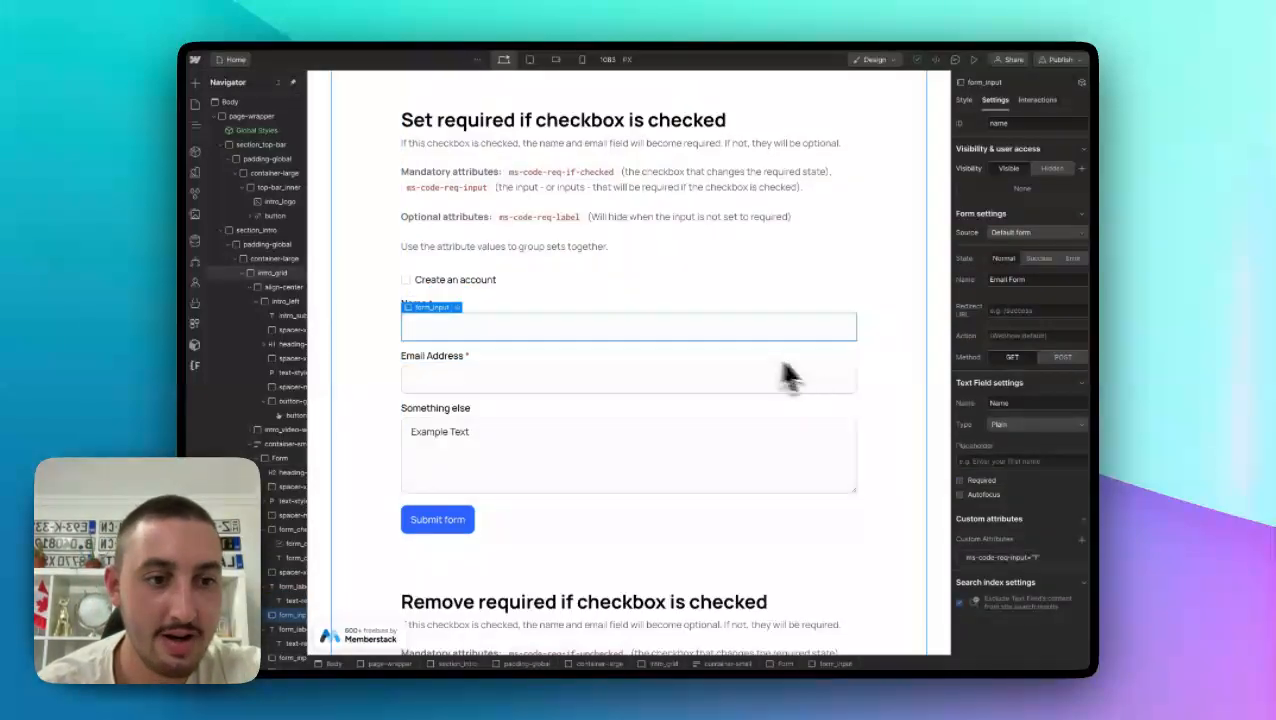
pyautogui.moveTo(950, 600)
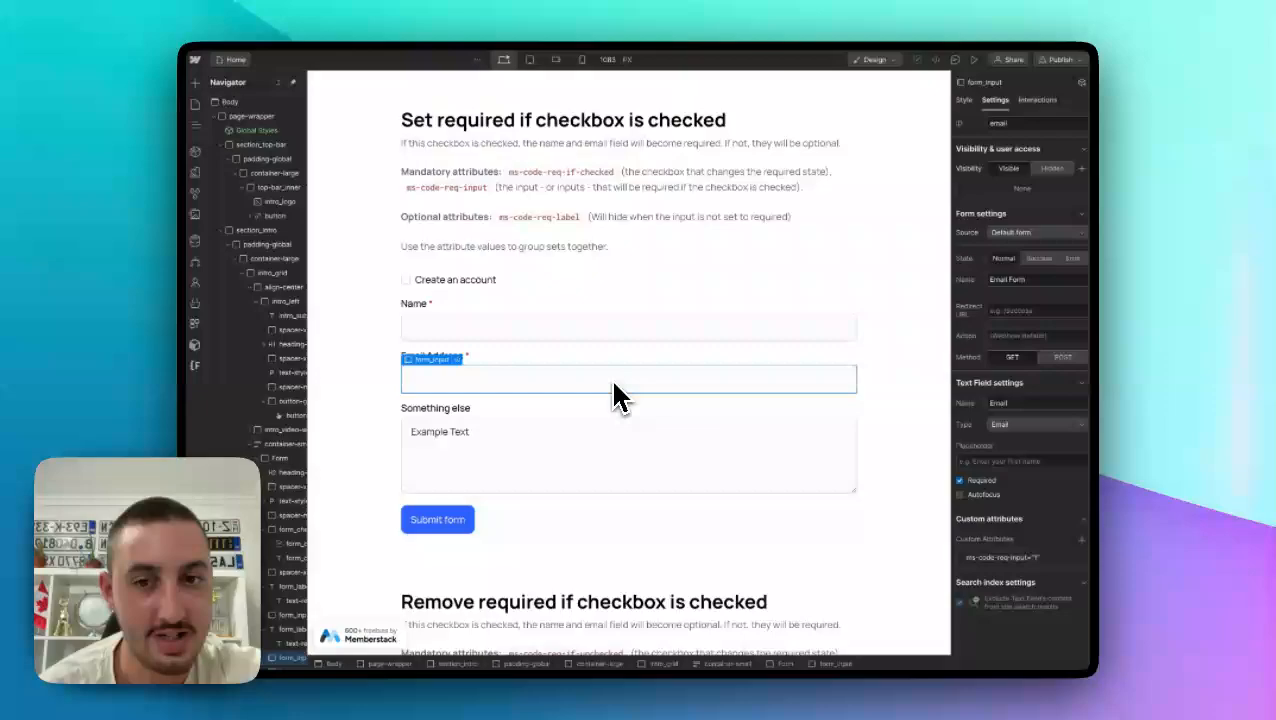
# - Select the Email Address input and inspect its ms-code-req-input custom attribute
pyautogui.click(454, 279)
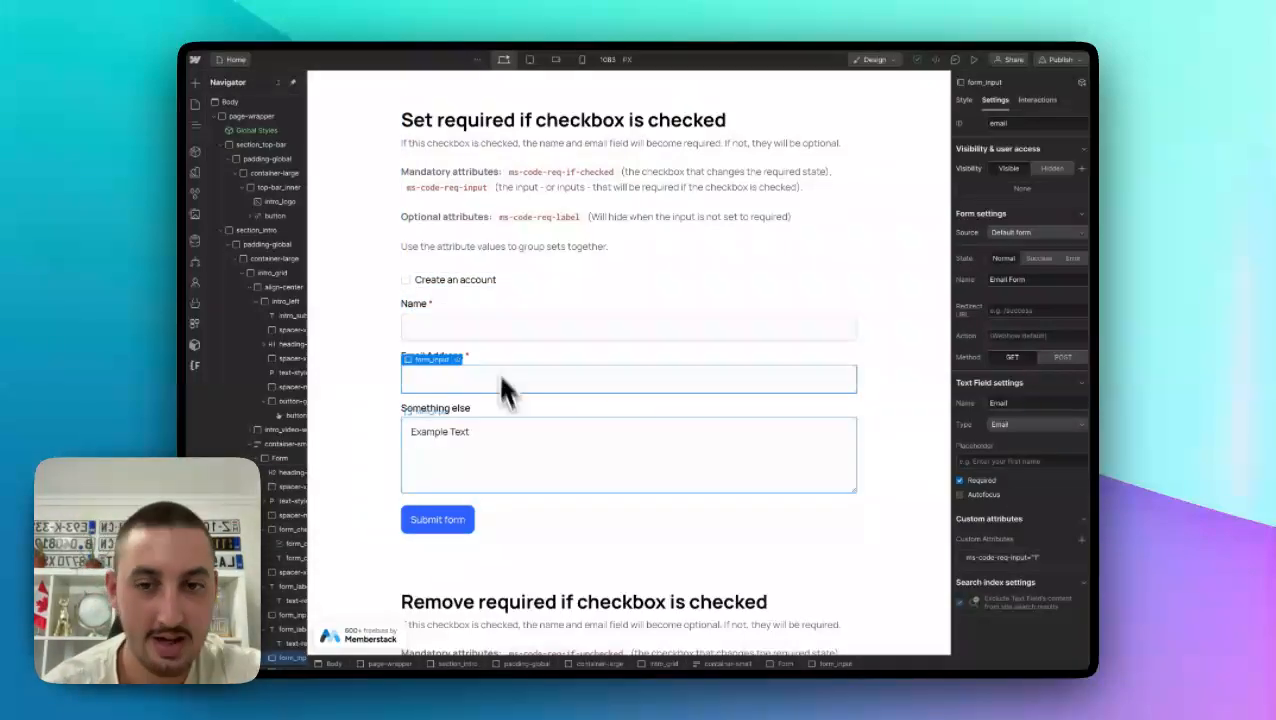
pyautogui.click(563, 119)
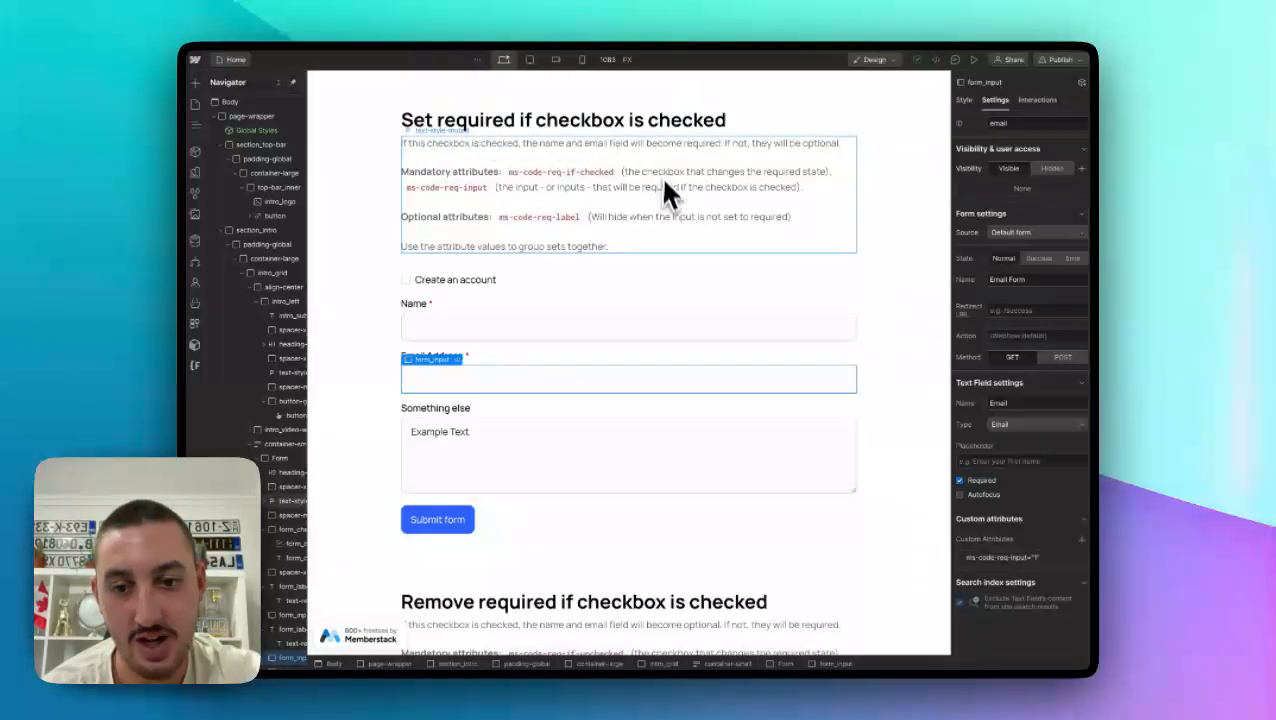
pyautogui.scroll(-3)
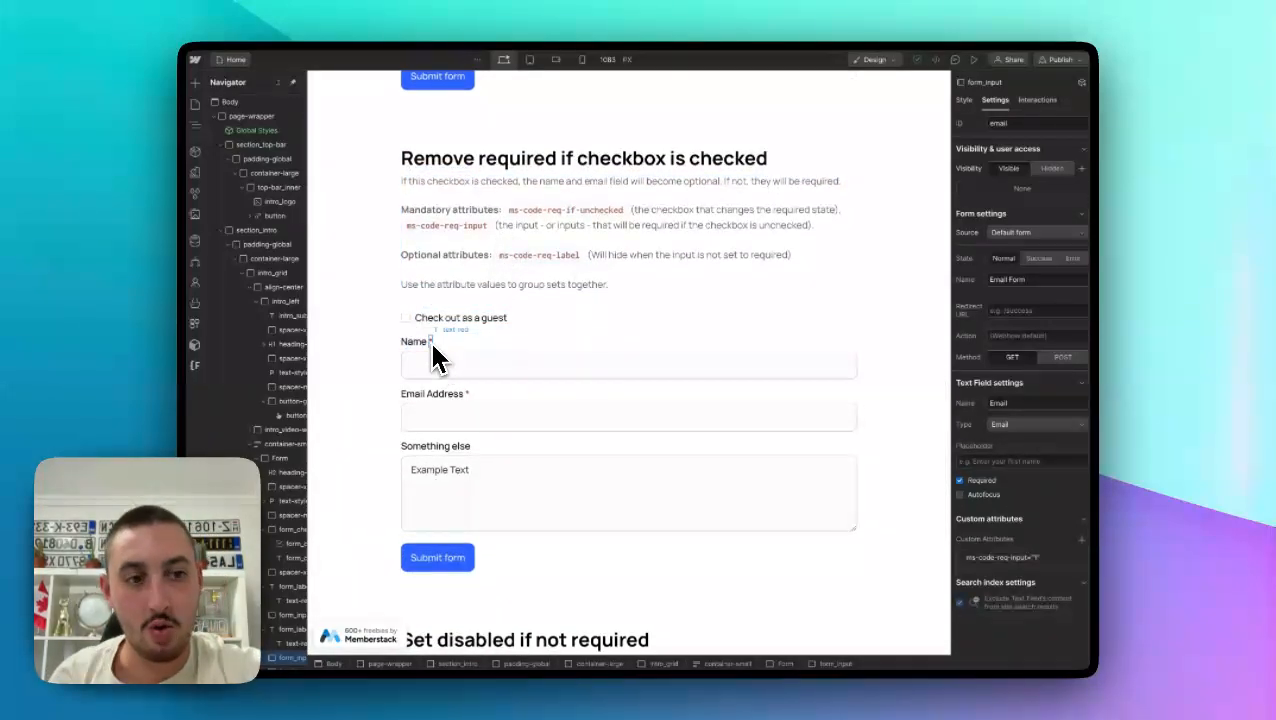
# - Select the guest checkbox and inspect its ms-code-req-if-unchecked and ms-code-disable-if-not-req attributes
pyautogui.click(628, 364)
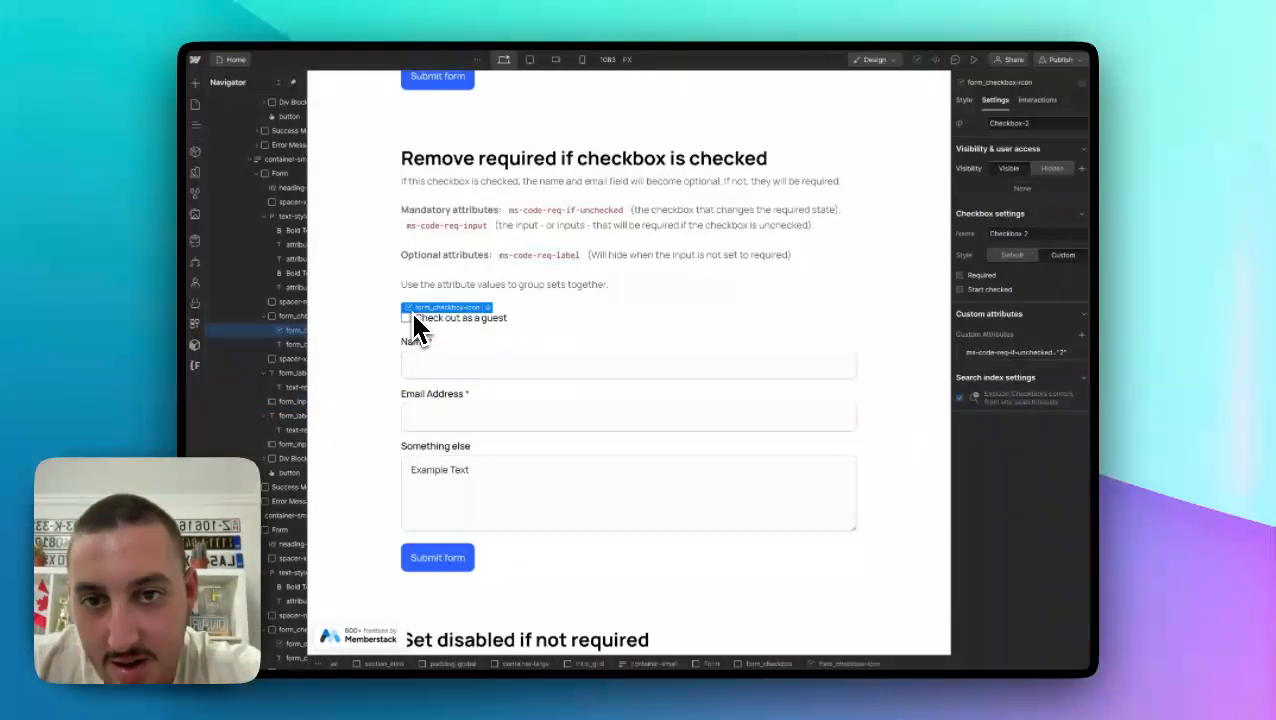
pyautogui.moveTo(930, 388)
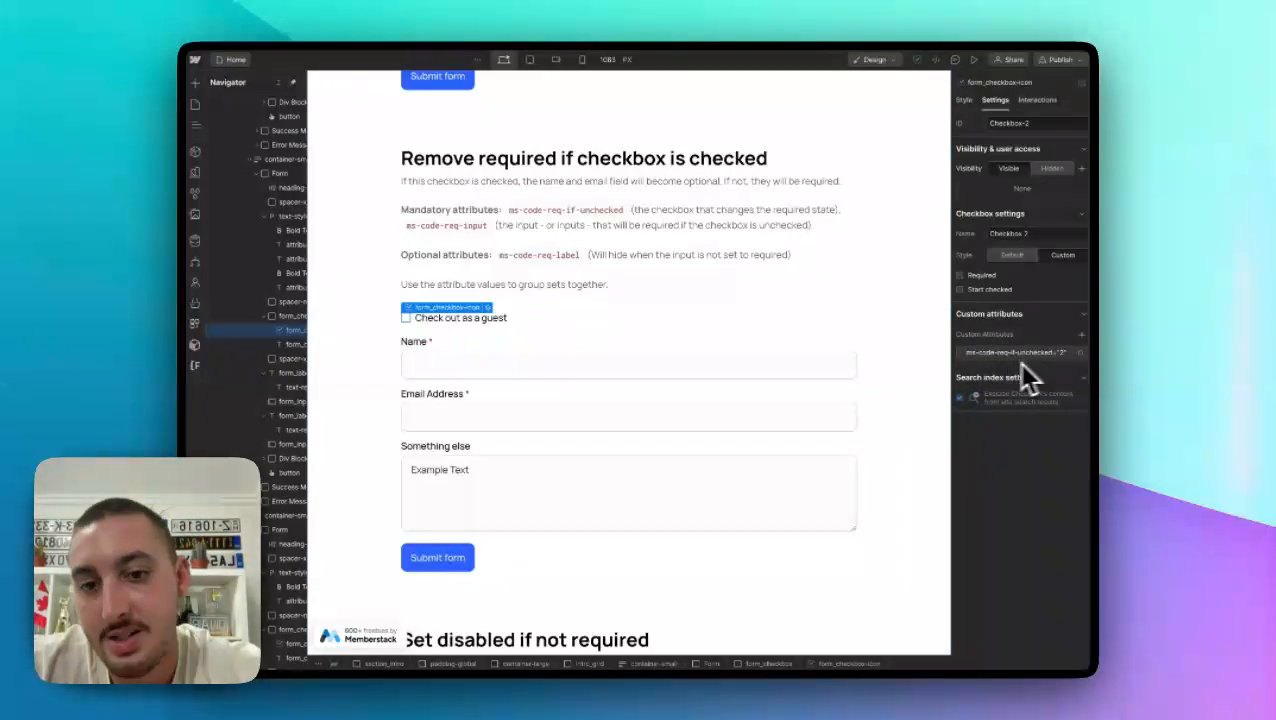
pyautogui.click(628, 364)
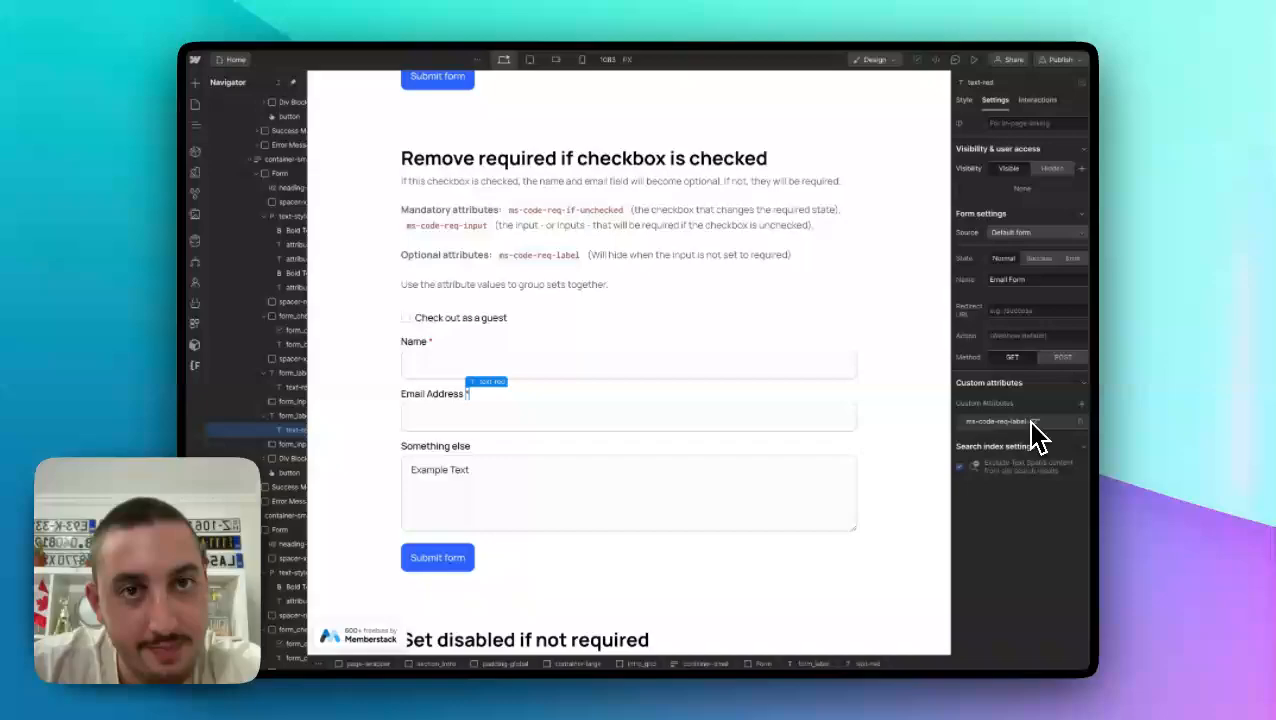
pyautogui.click(1015, 420)
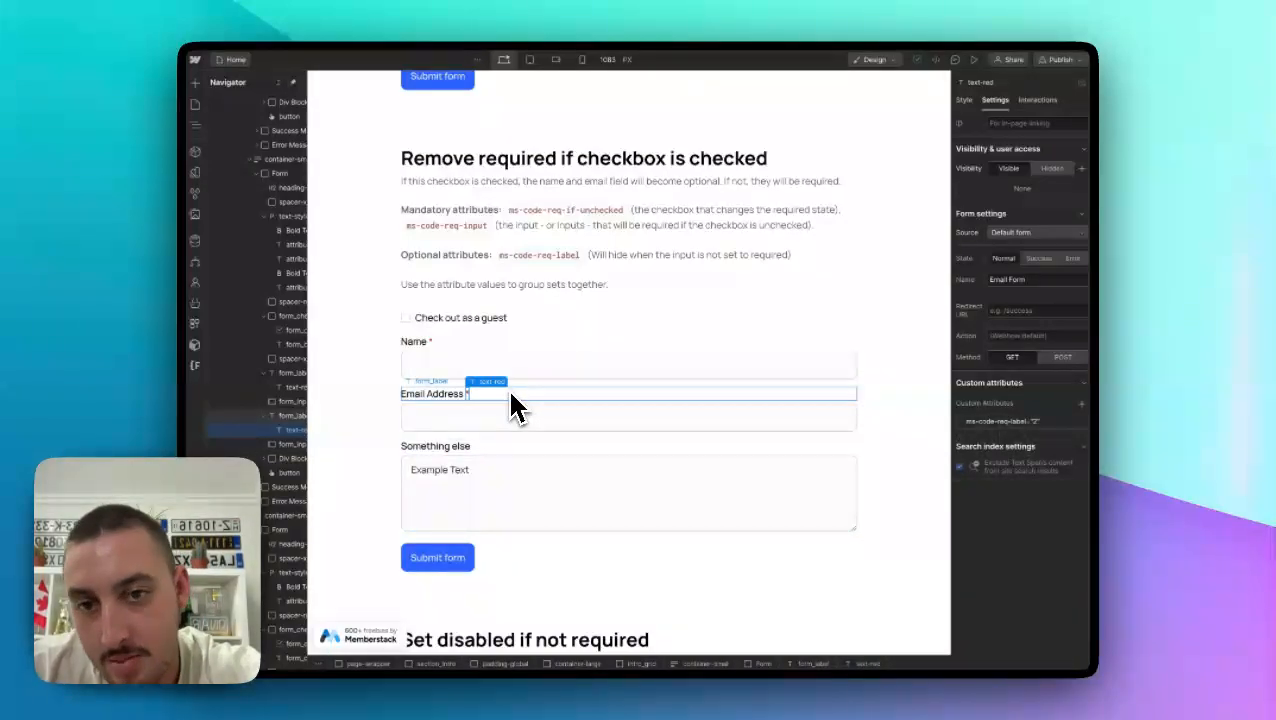
pyautogui.scroll(-3)
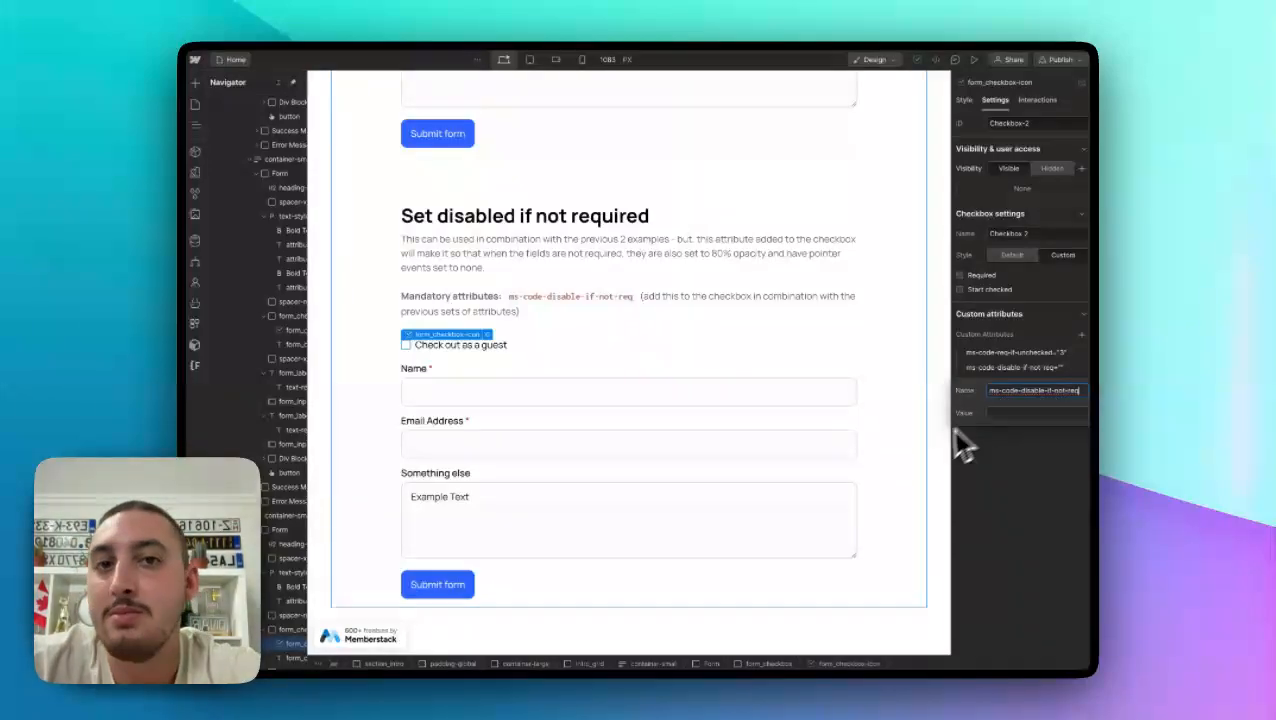
pyautogui.moveTo(1035, 465)
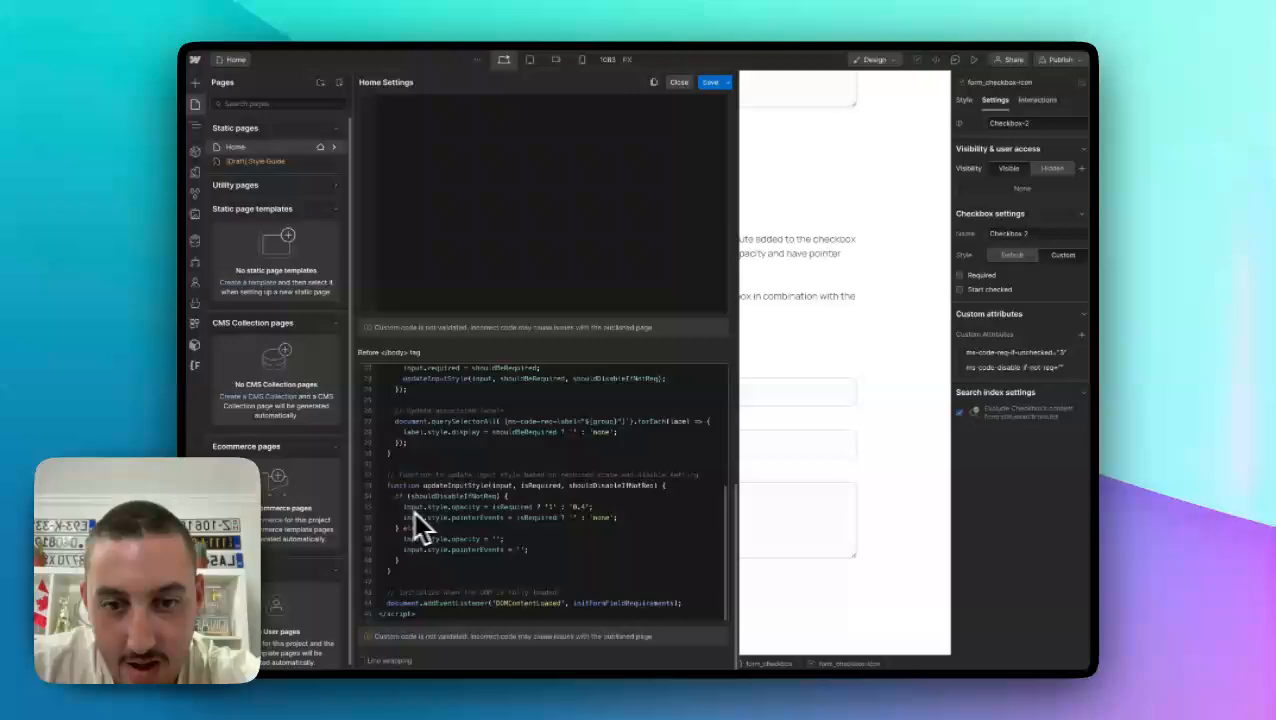
pyautogui.moveTo(585, 528)
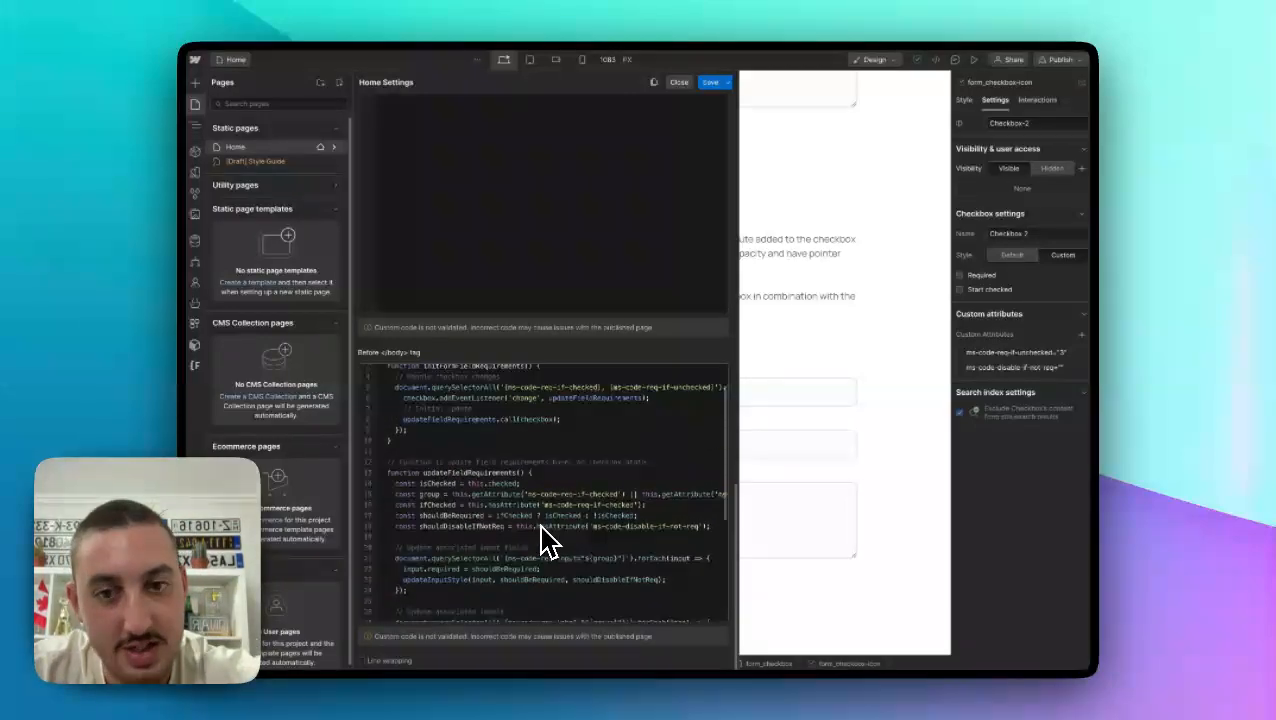
# - Scroll through the Home page script to the updateInputStyle function
pyautogui.scroll(-3)
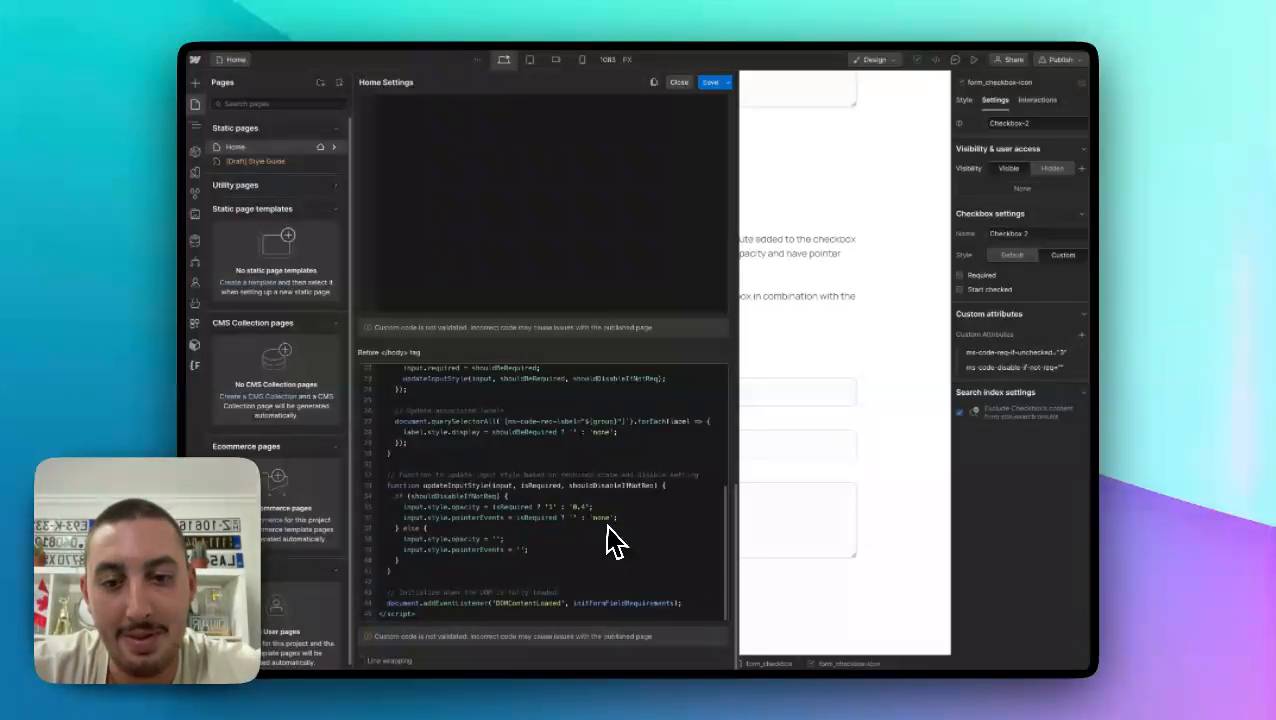
pyautogui.moveTo(575, 575)
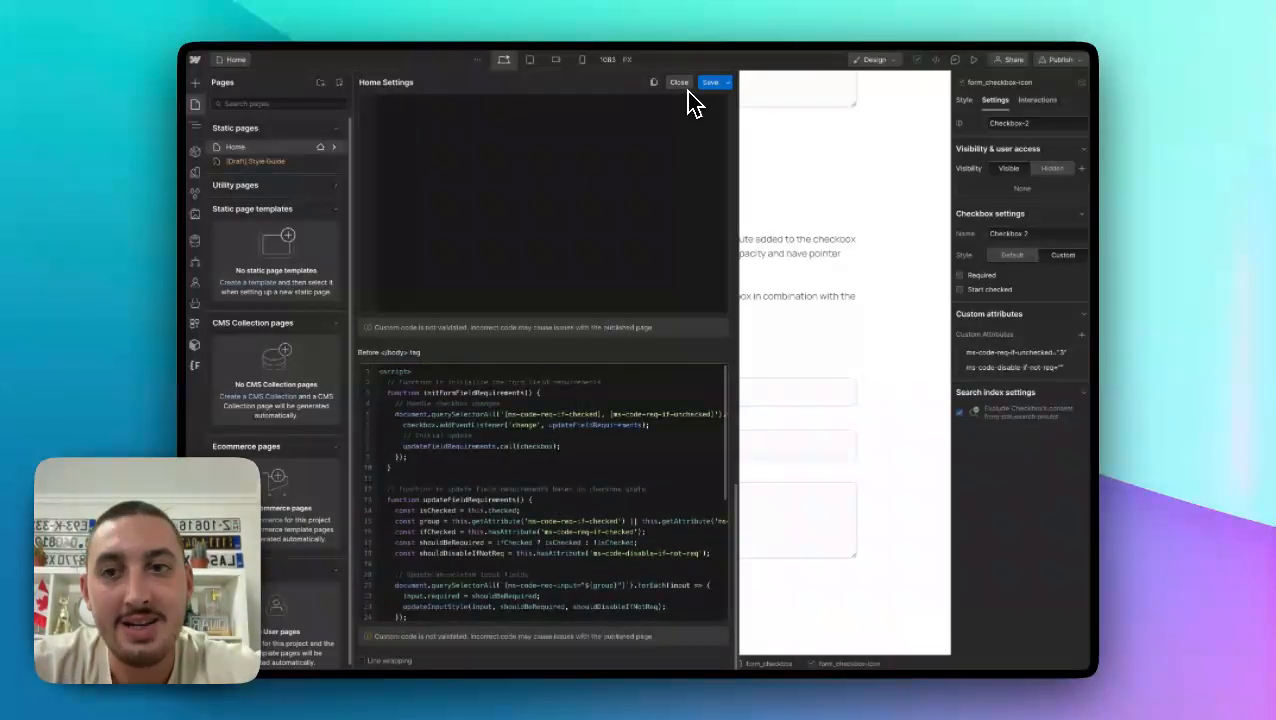
# - Close Home page settings and return to the Set disabled if not required form
pyautogui.click(679, 82)
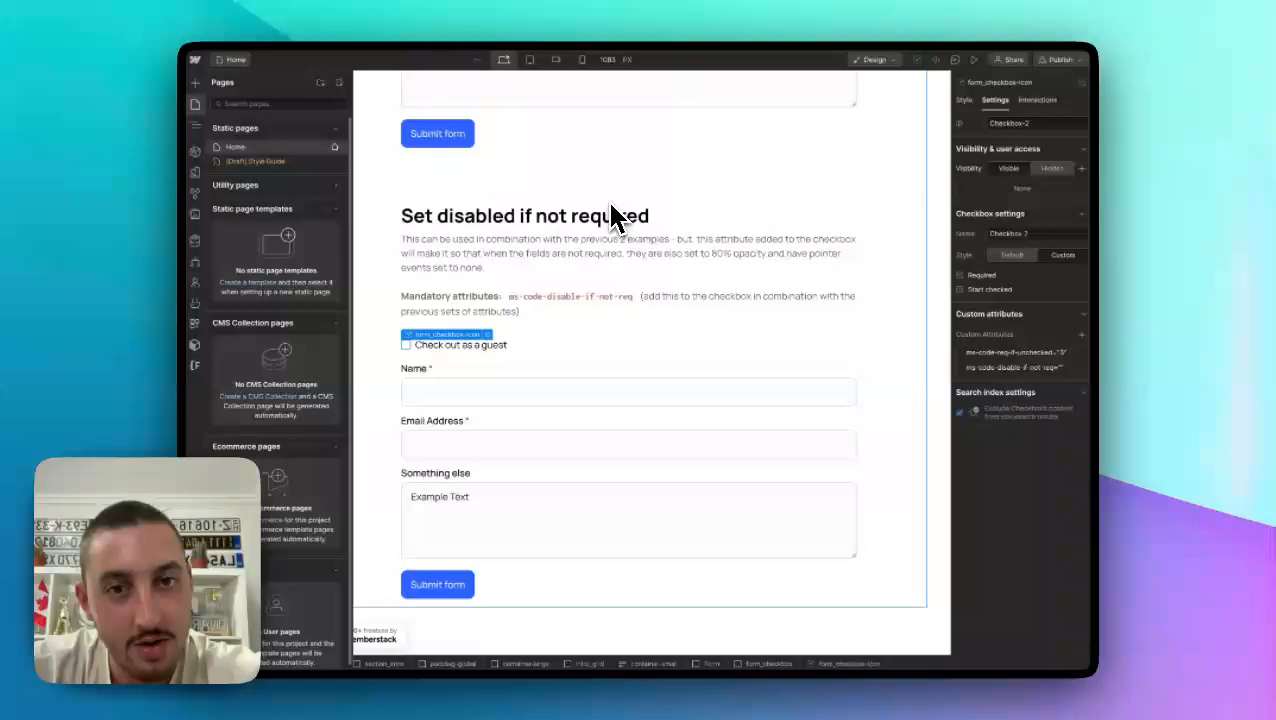
pyautogui.click(600, 253)
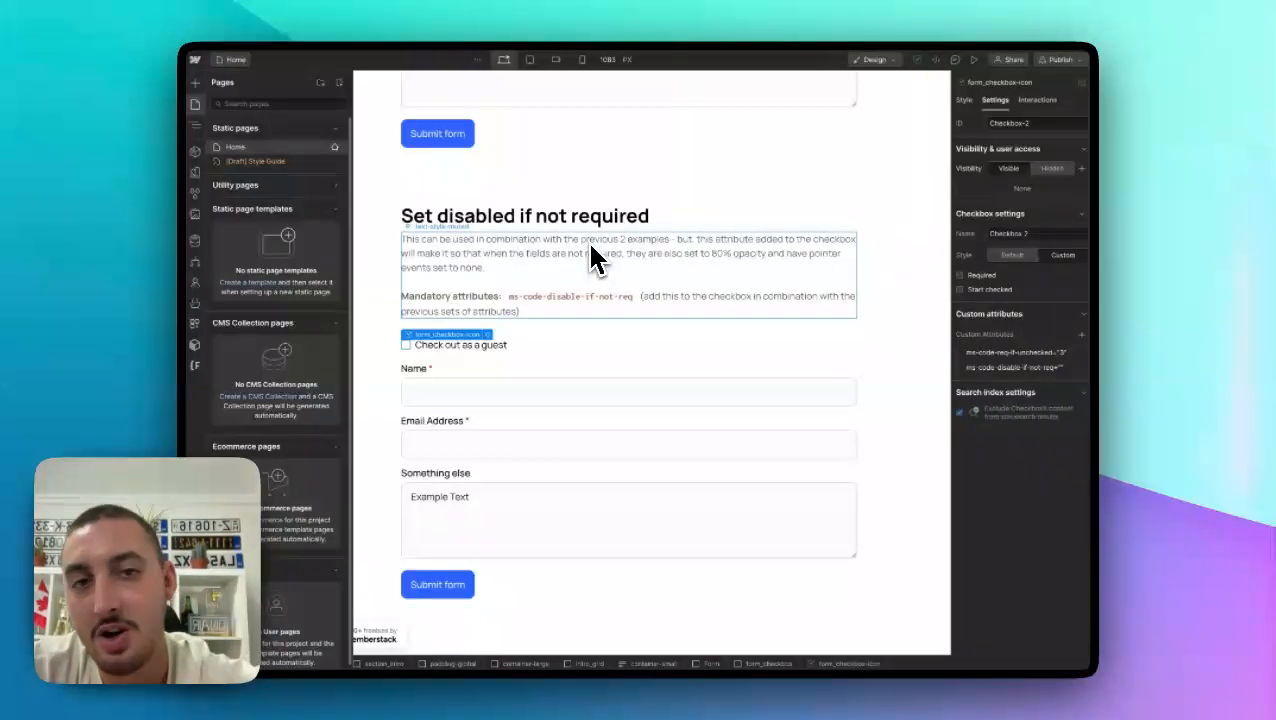